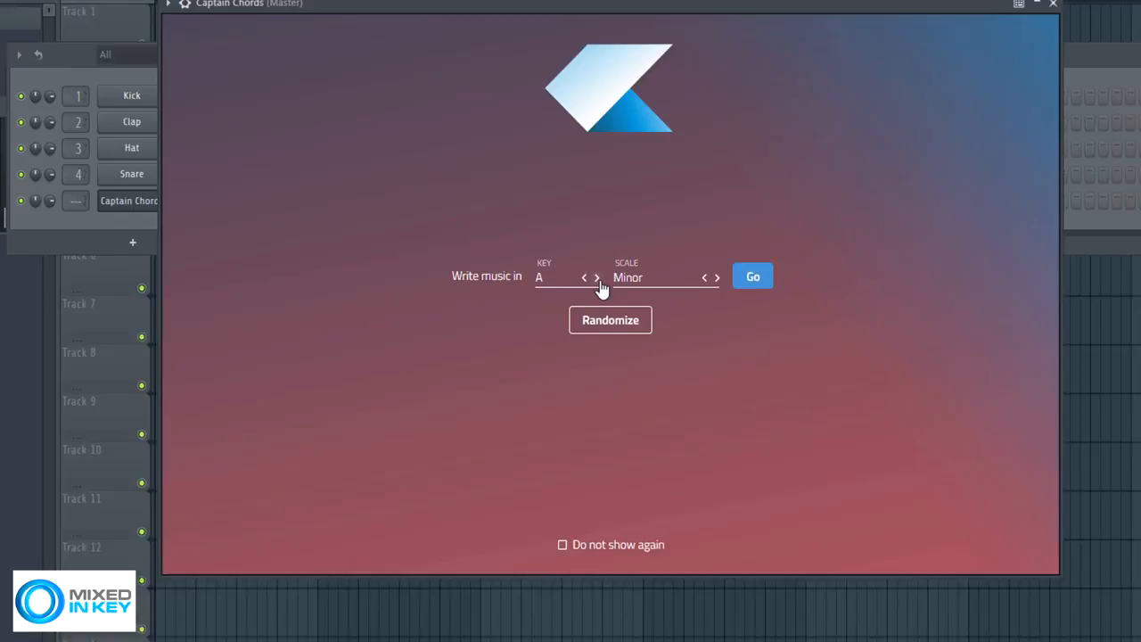
Set the song key to D Harmonic Minor and go to the chord editor.
left_click(595, 278)
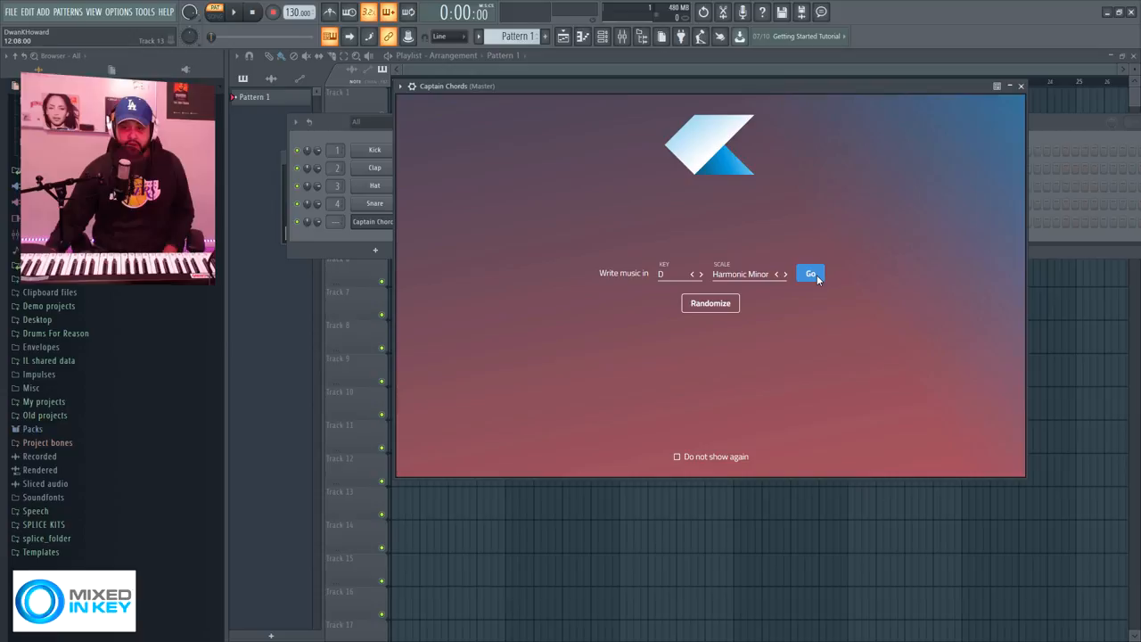
left_click(809, 273)
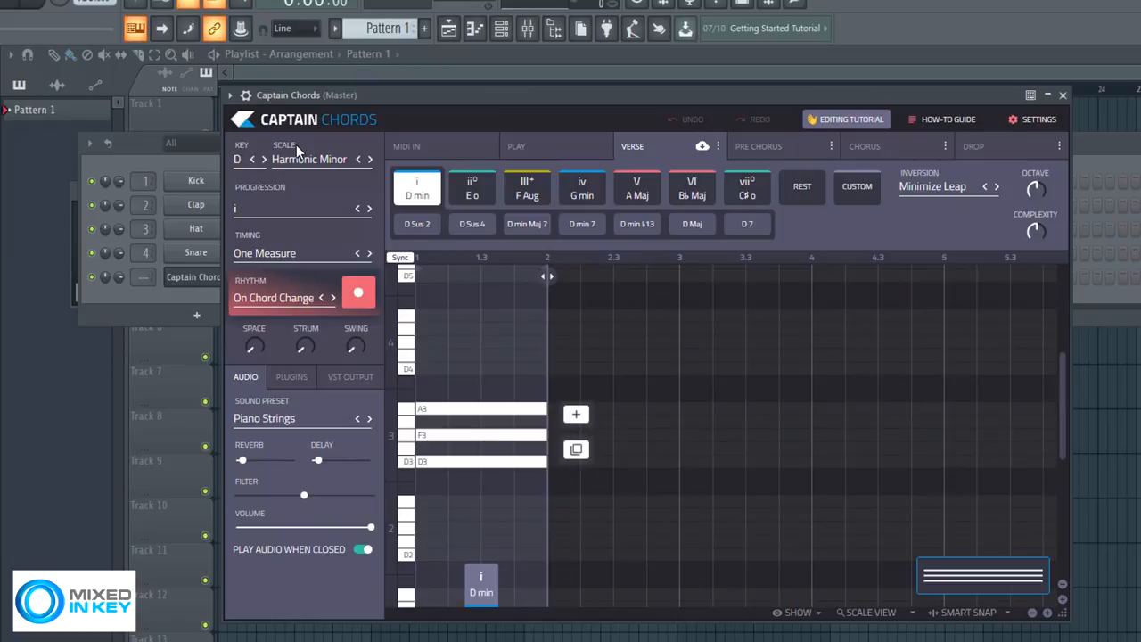
mouse_move(344, 203)
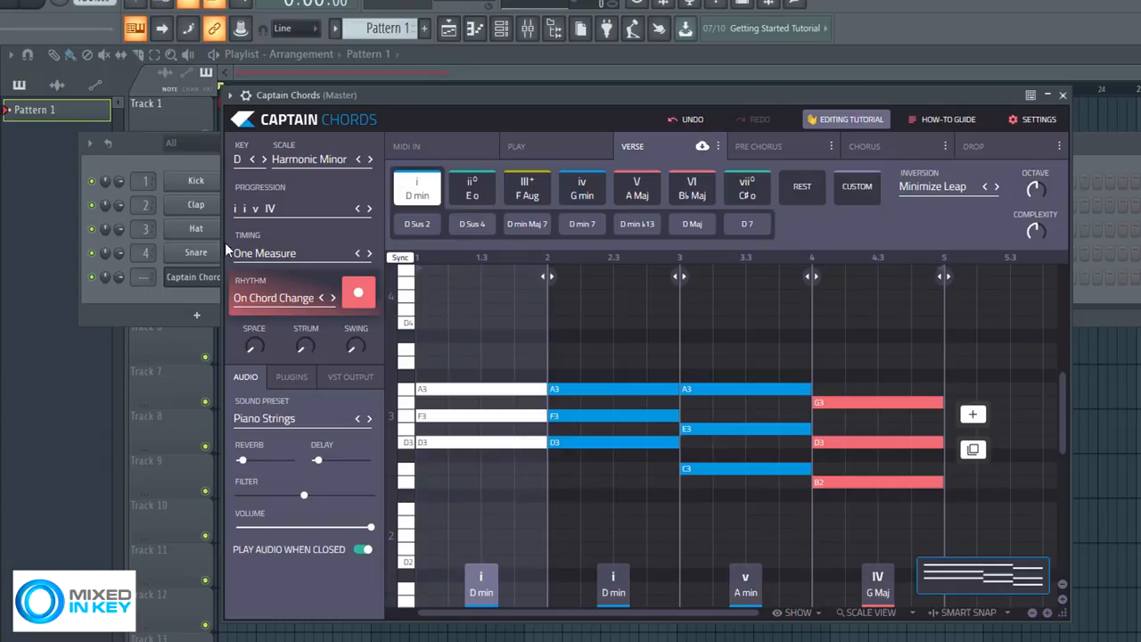
Cycle chord timing, set rhythm to 1/4 then 1/16 Notes, and bring up the Rhythmic Patterns list.
left_click(357, 253)
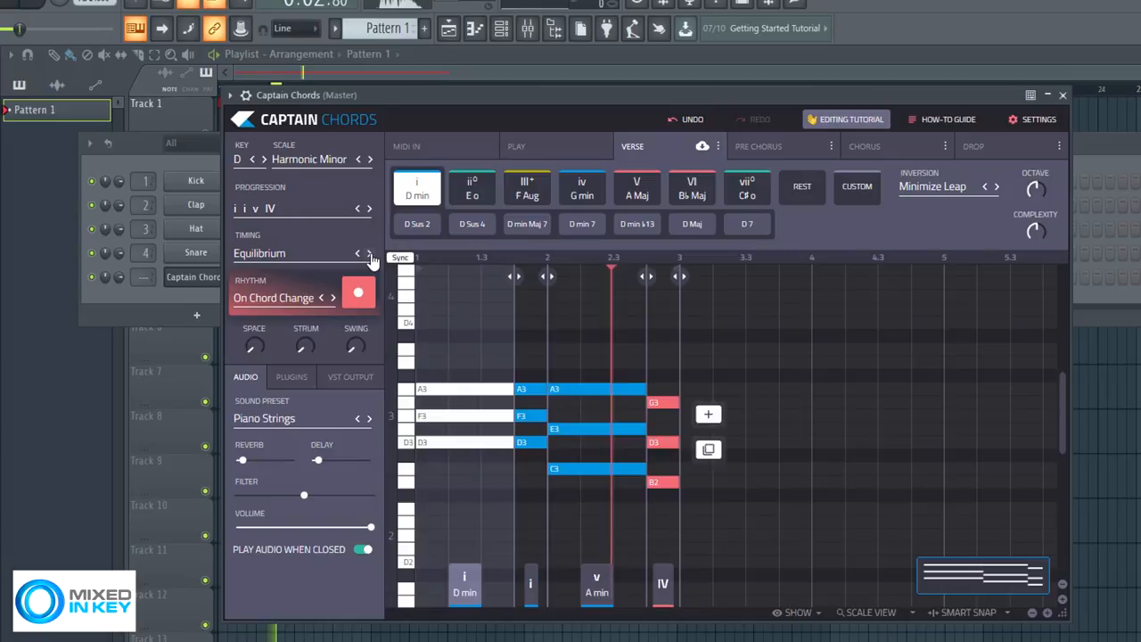
left_click(357, 253)
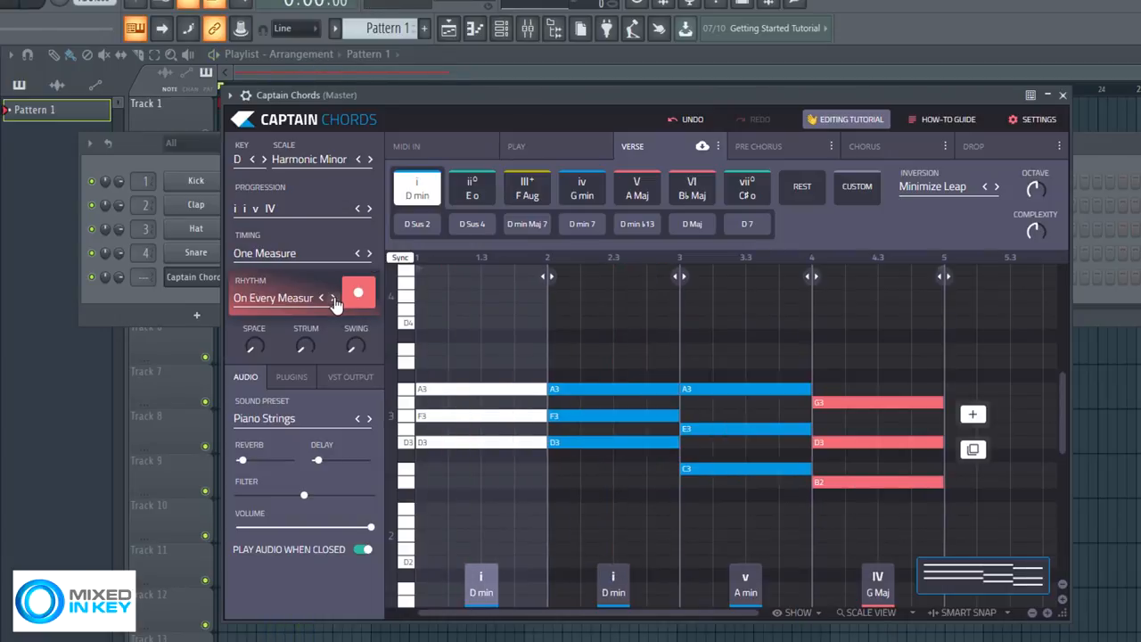
left_click(333, 298)
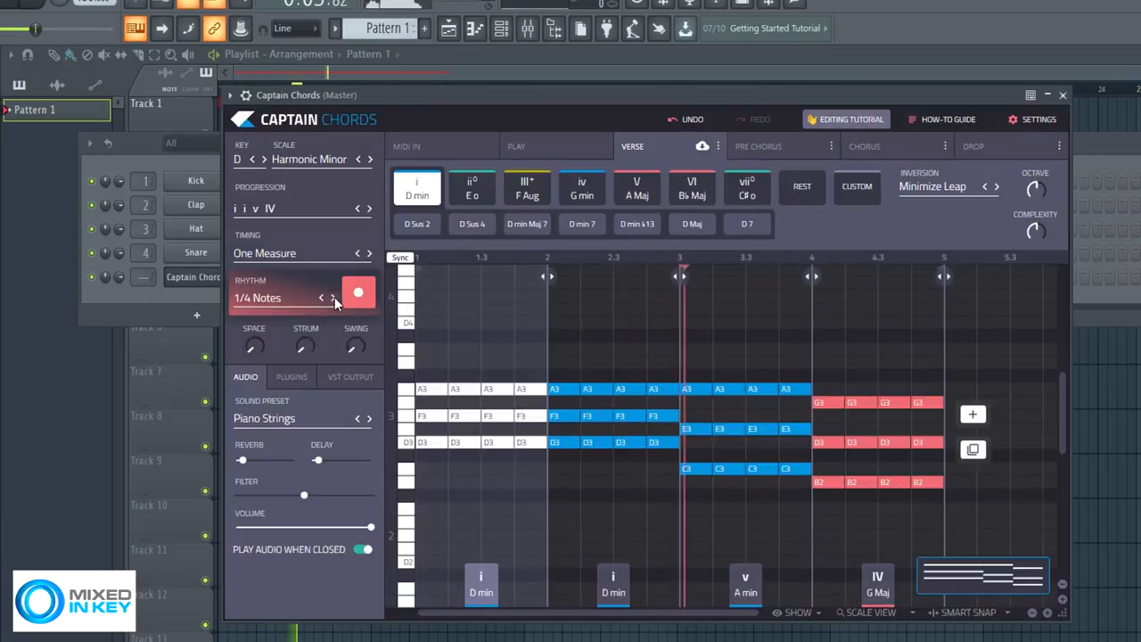
left_click(332, 298)
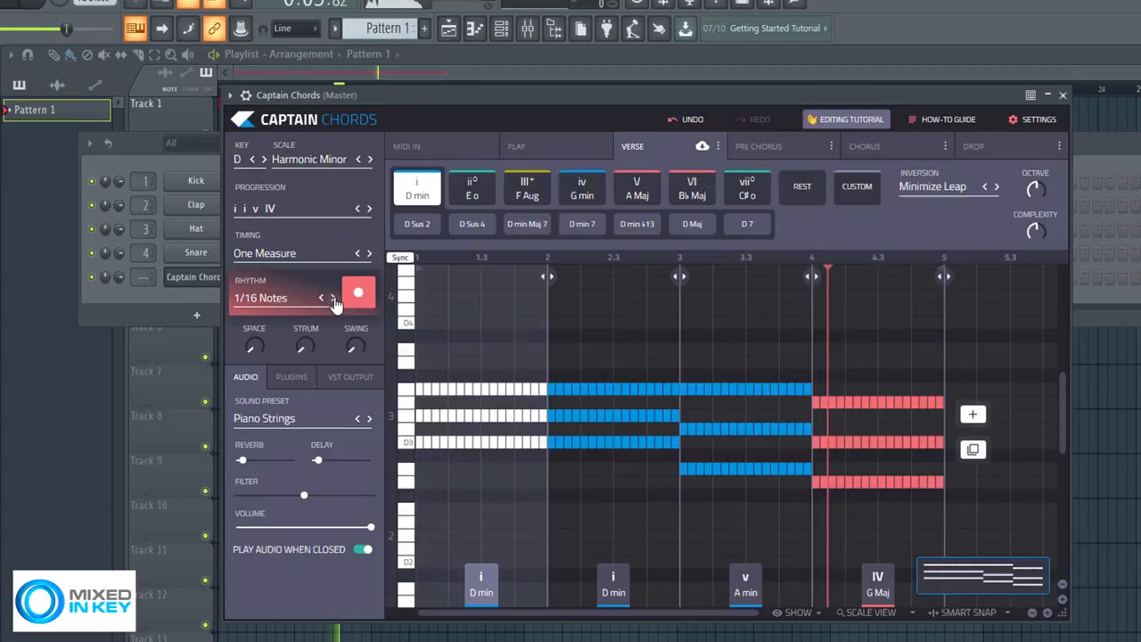
left_click(282, 298)
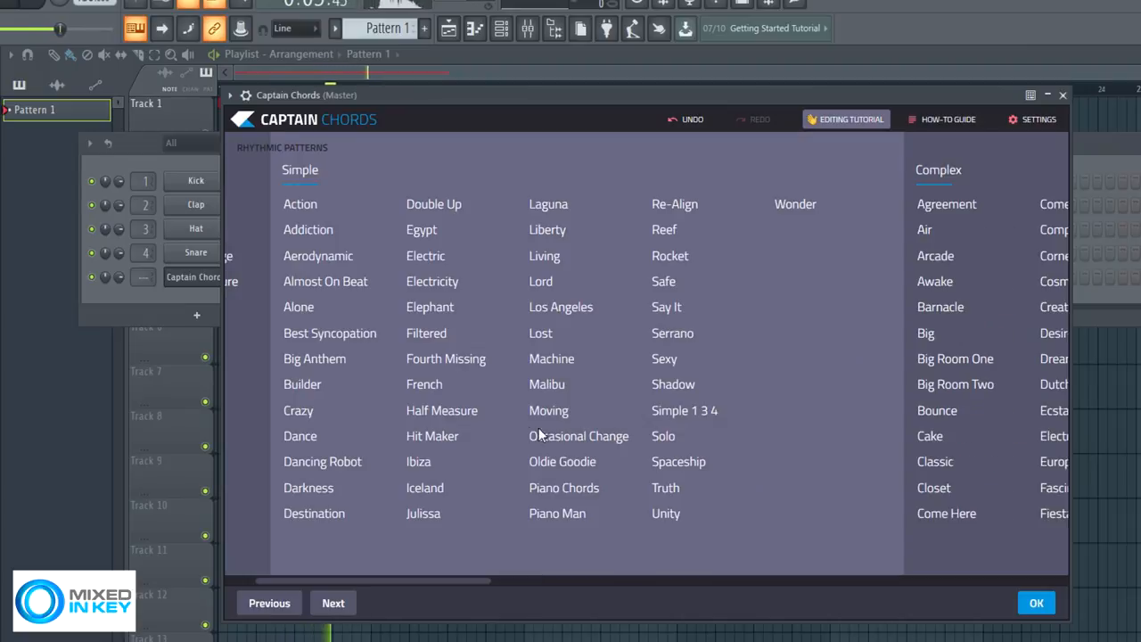
Close the rhythmic pattern catalogue to return to the chord editor.
left_click(1036, 602)
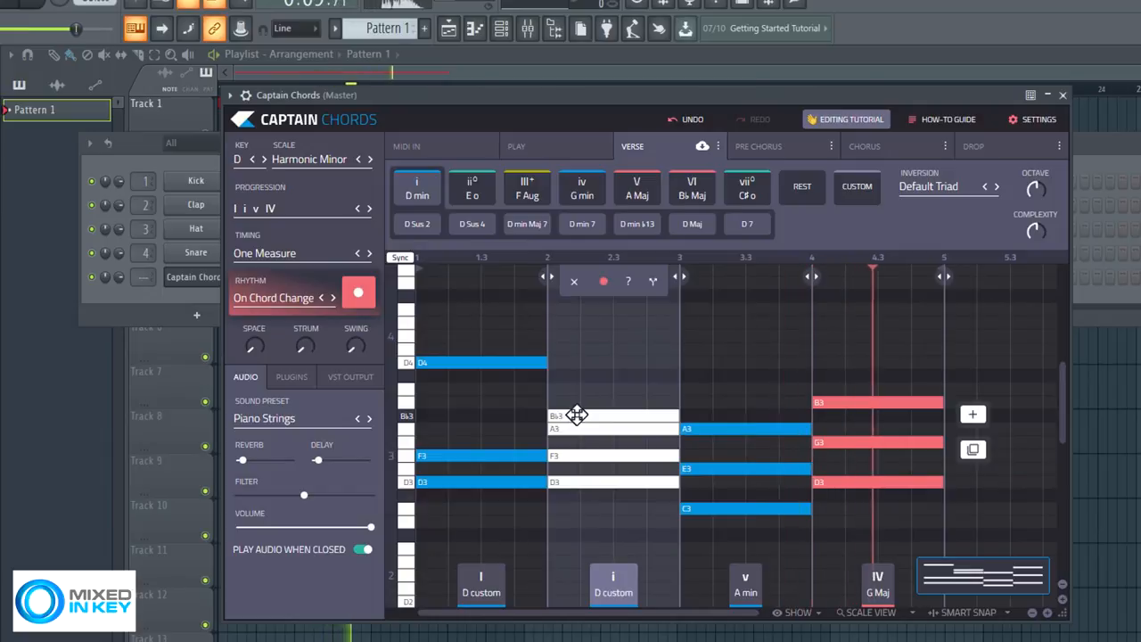
Swap the second chord to D min 7 and adjust the Space knob.
left_click(581, 225)
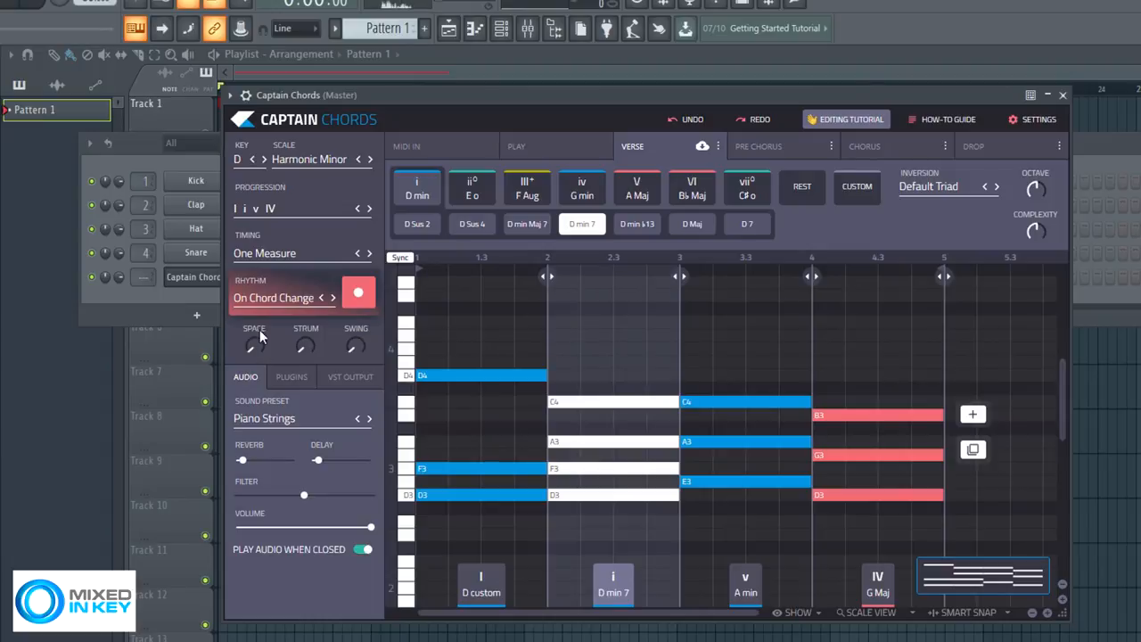
left_click(253, 346)
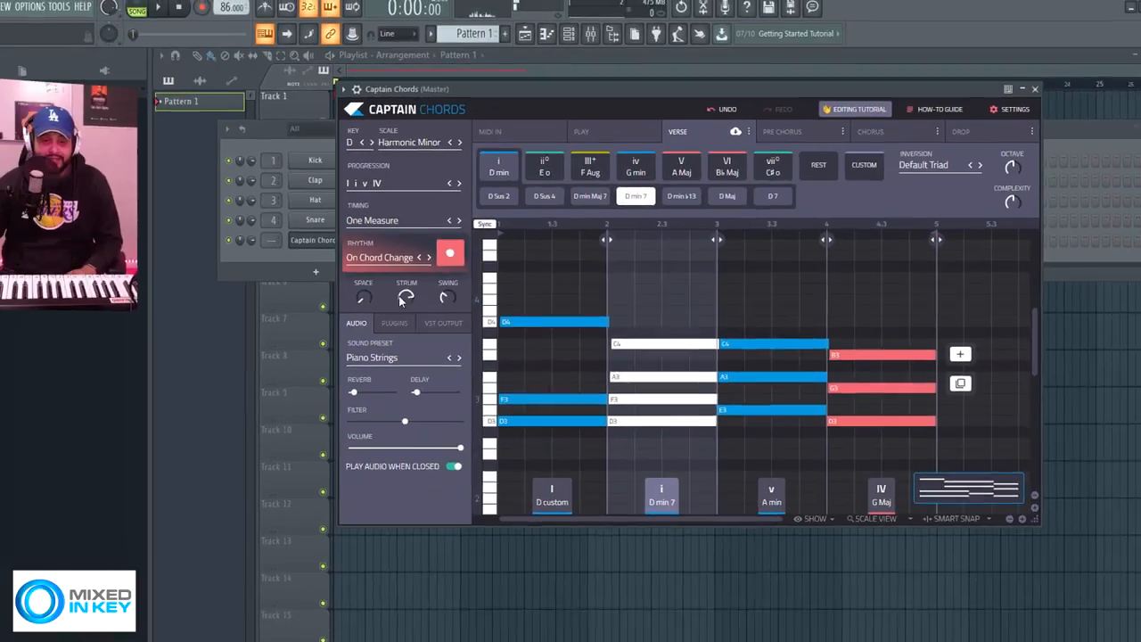
Choose Minimonstavstwin_x64 under GForce VST Plugins as the chord instrument.
left_click(371, 357)
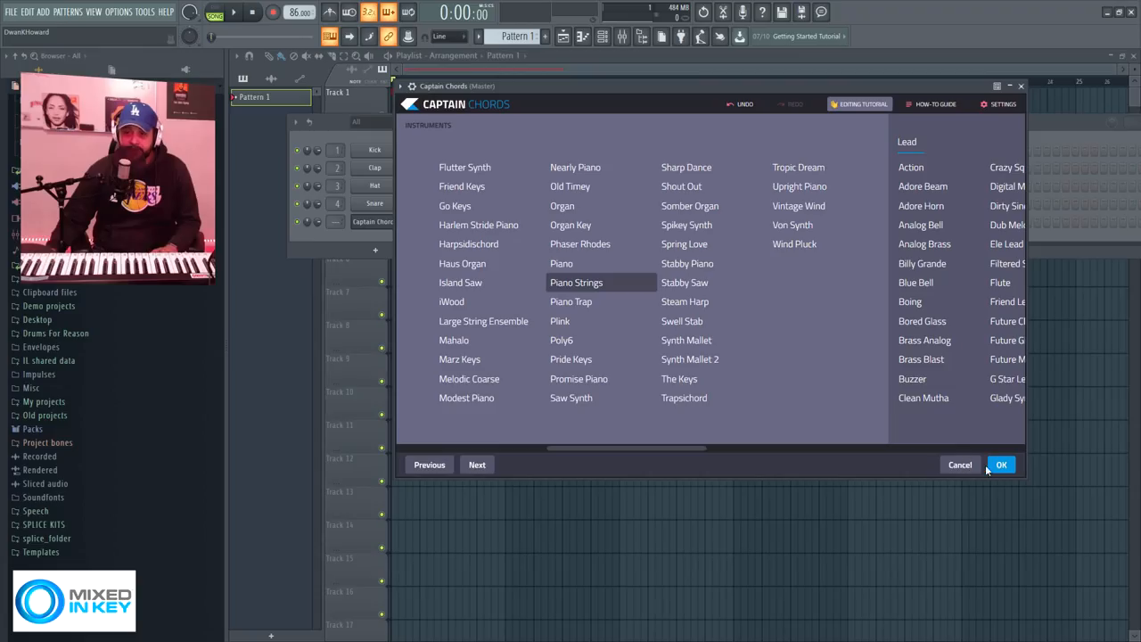
left_click(1002, 464)
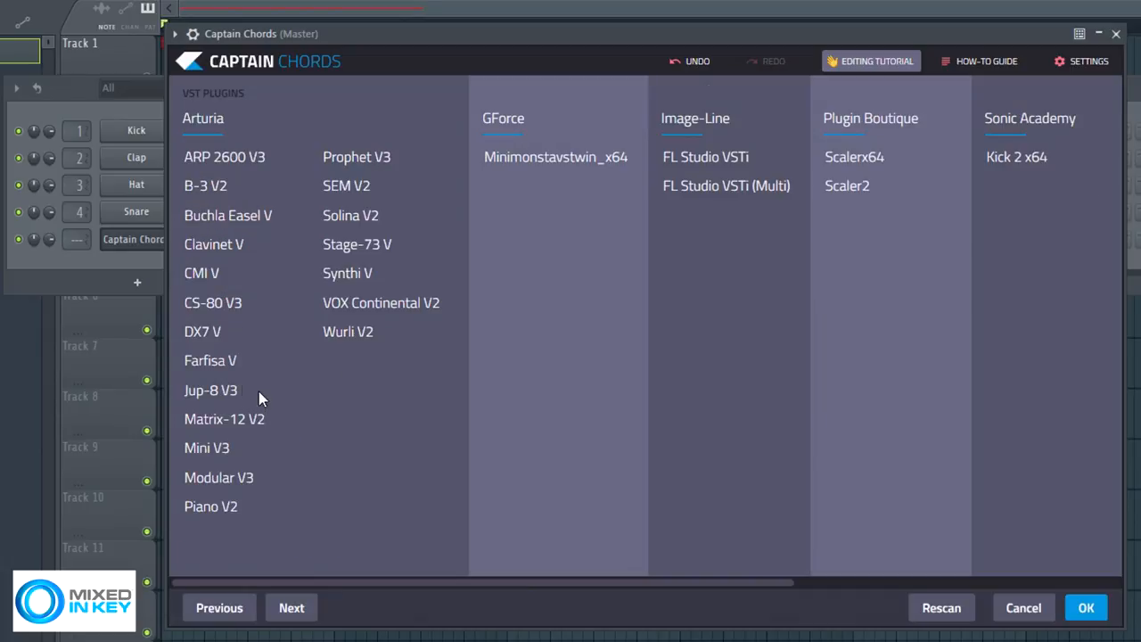
mouse_move(430, 359)
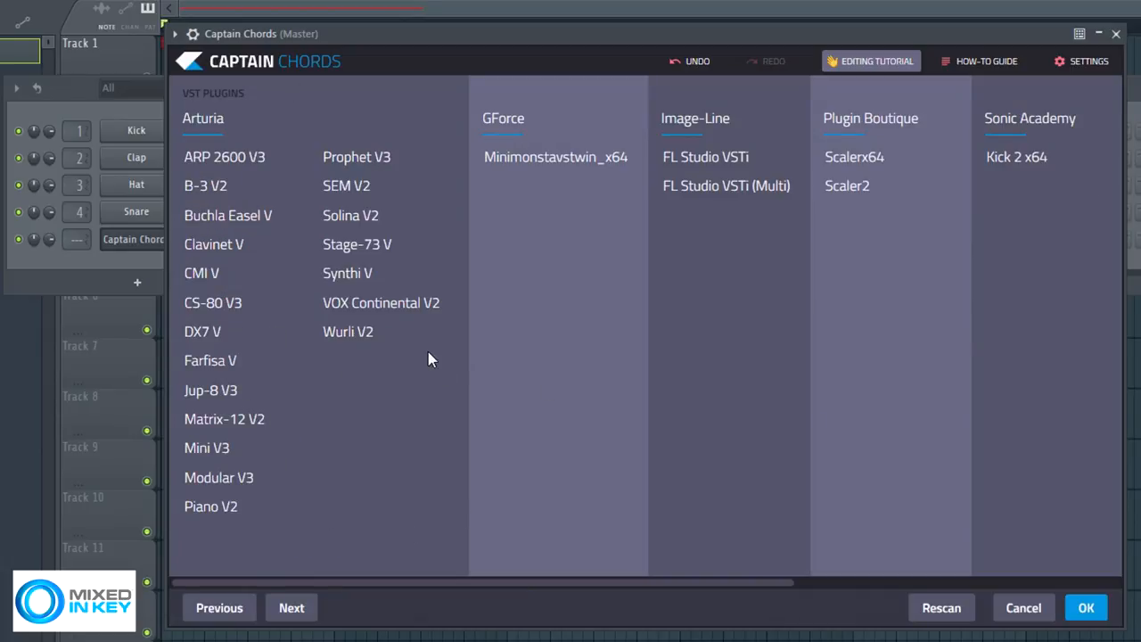
scroll("right", 3)
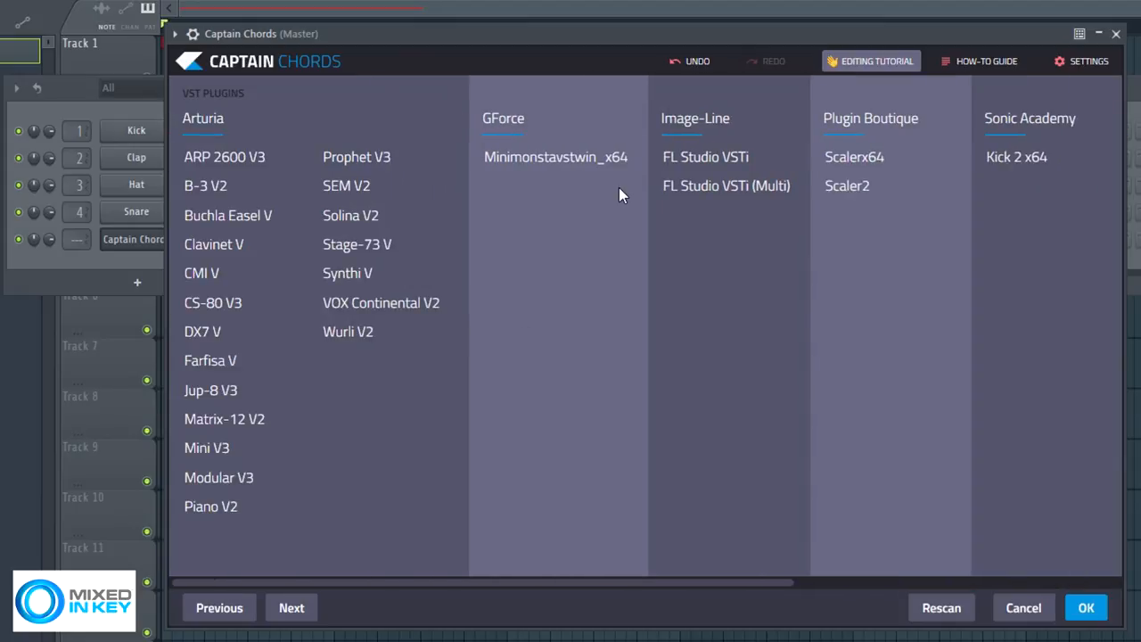
mouse_move(592, 193)
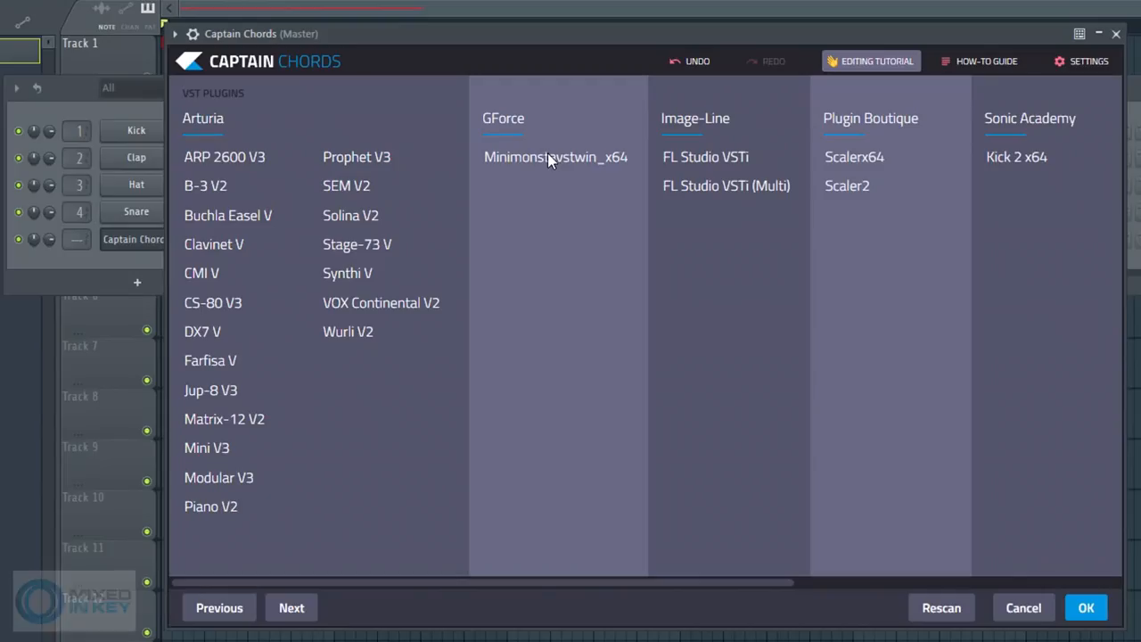
left_click(556, 157)
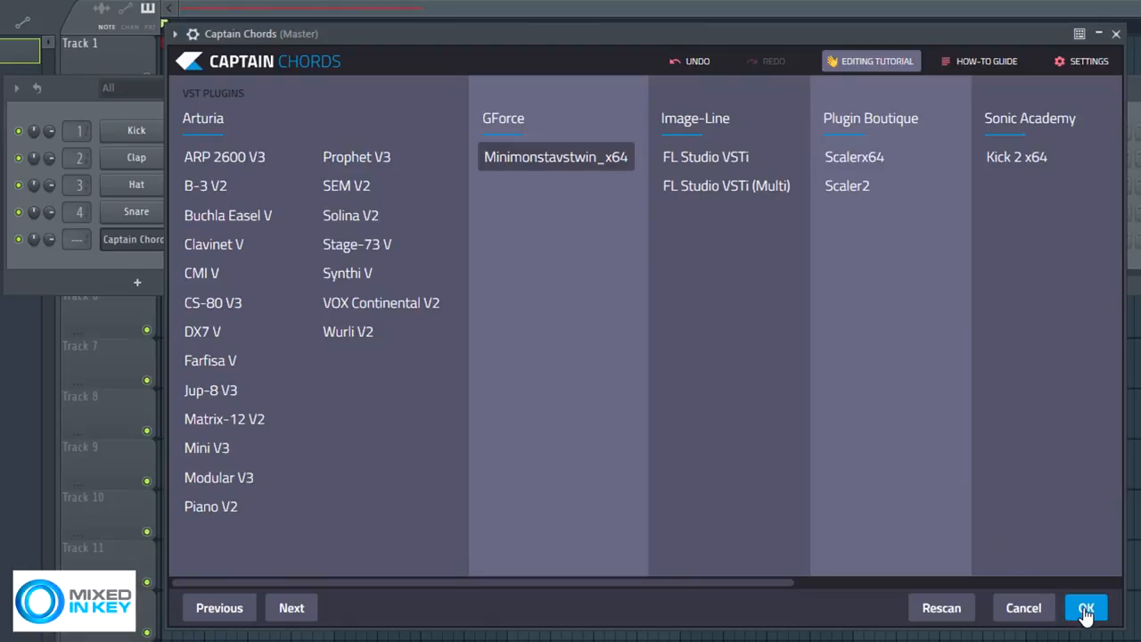
left_click(1086, 606)
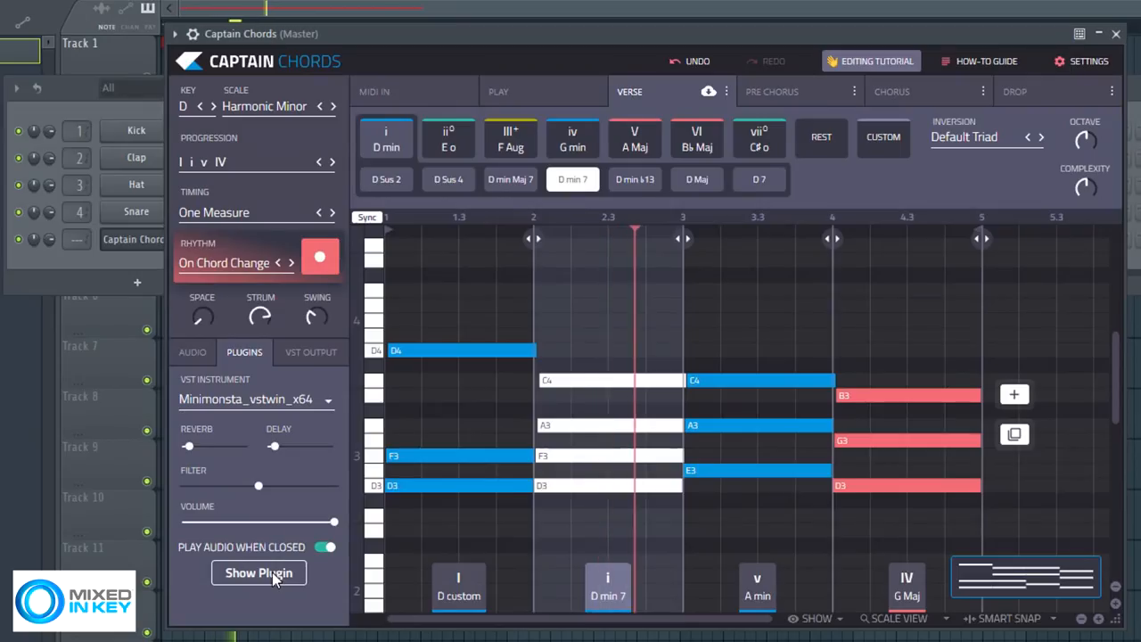
Show the Minimonsta synth plugin's own interface.
left_click(258, 572)
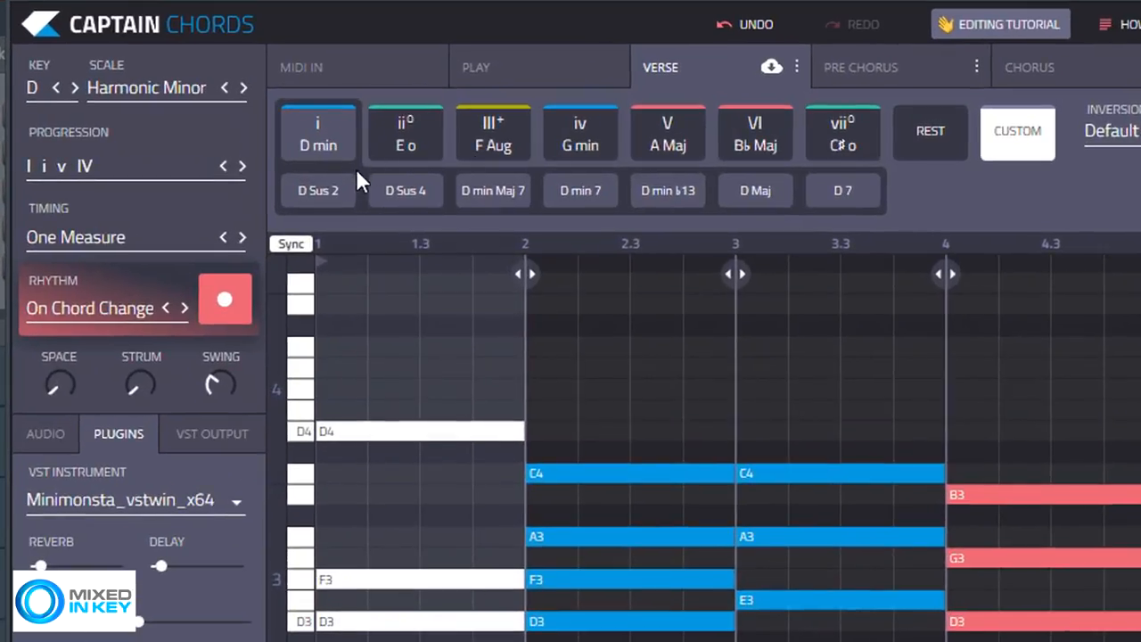
mouse_move(347, 160)
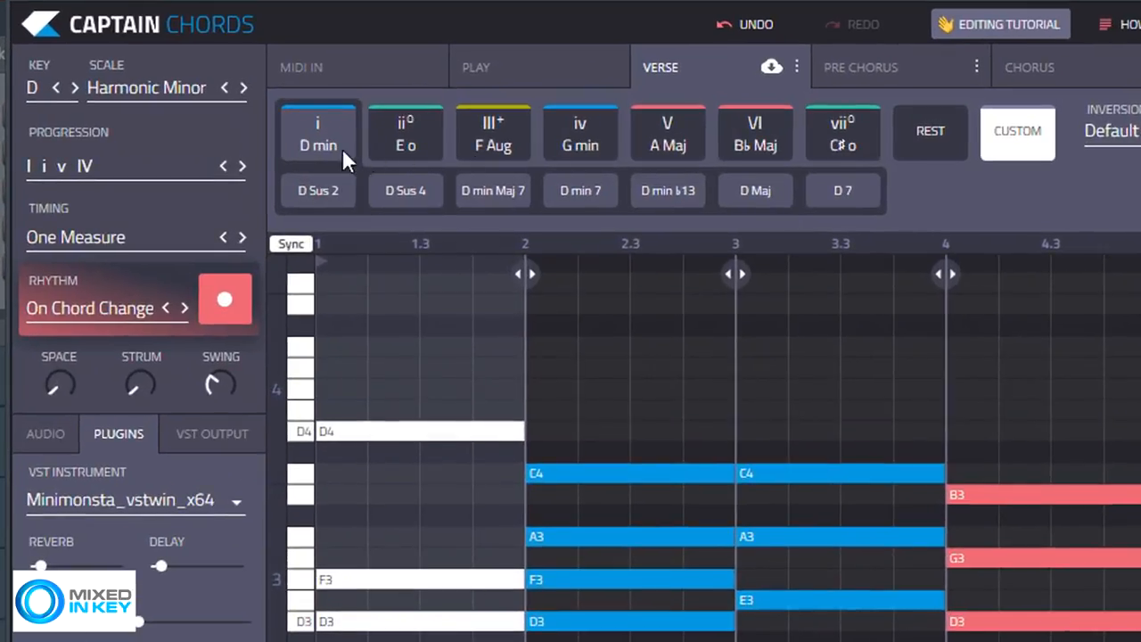
mouse_move(411, 142)
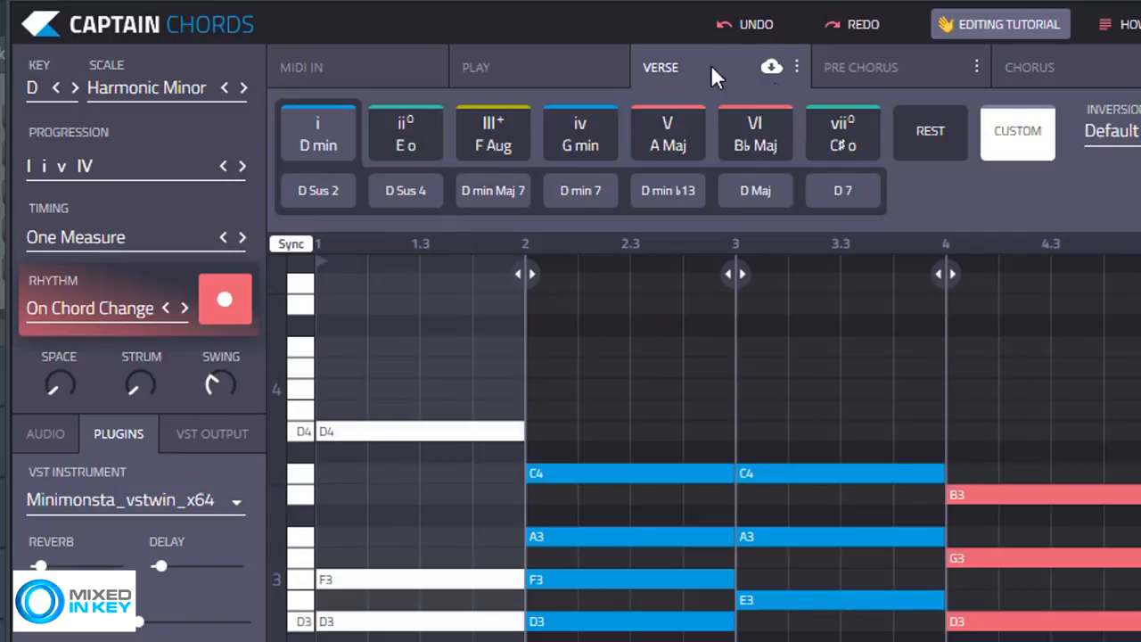
mouse_move(687, 80)
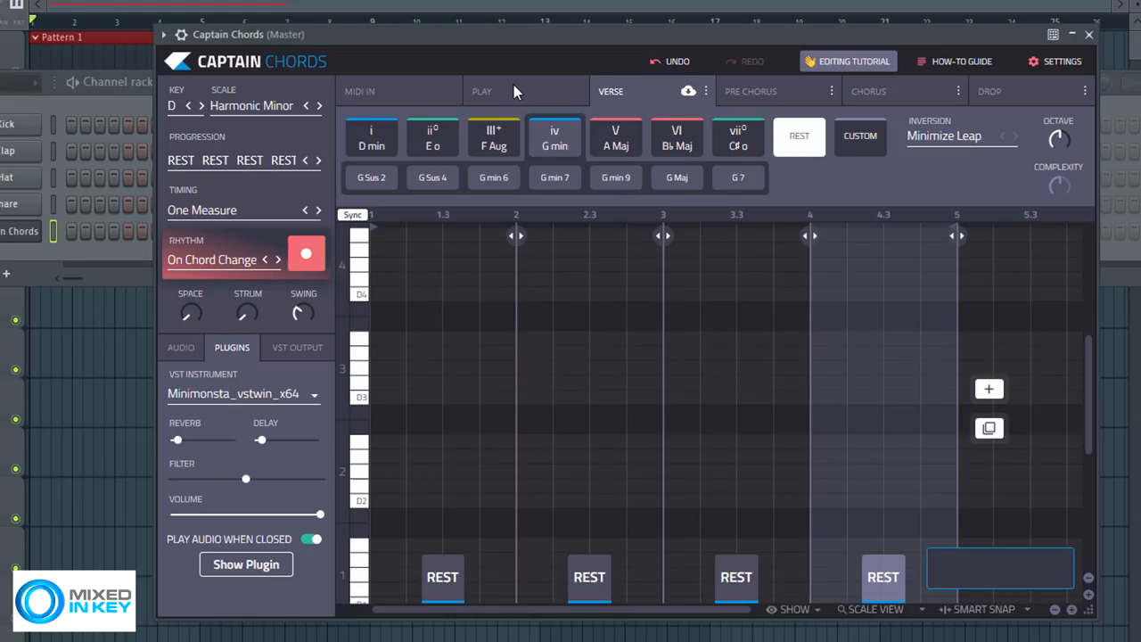
In the Play tab preview Computer Keyboard mapping, select MIDI Keyboard and shift a zone's octave.
left_click(481, 91)
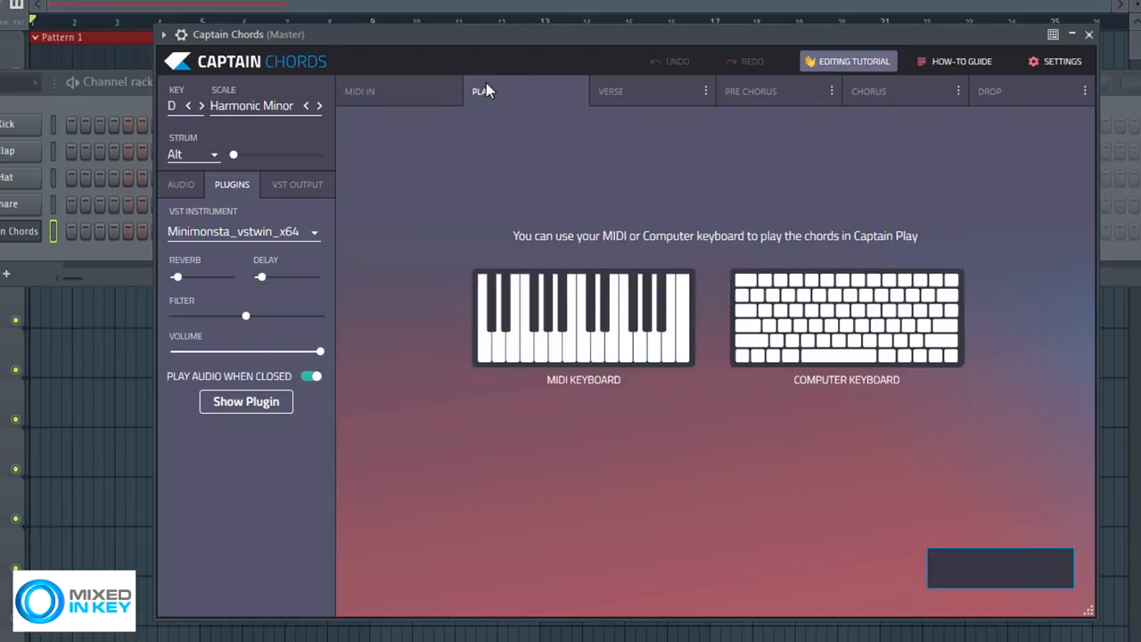
mouse_move(560, 333)
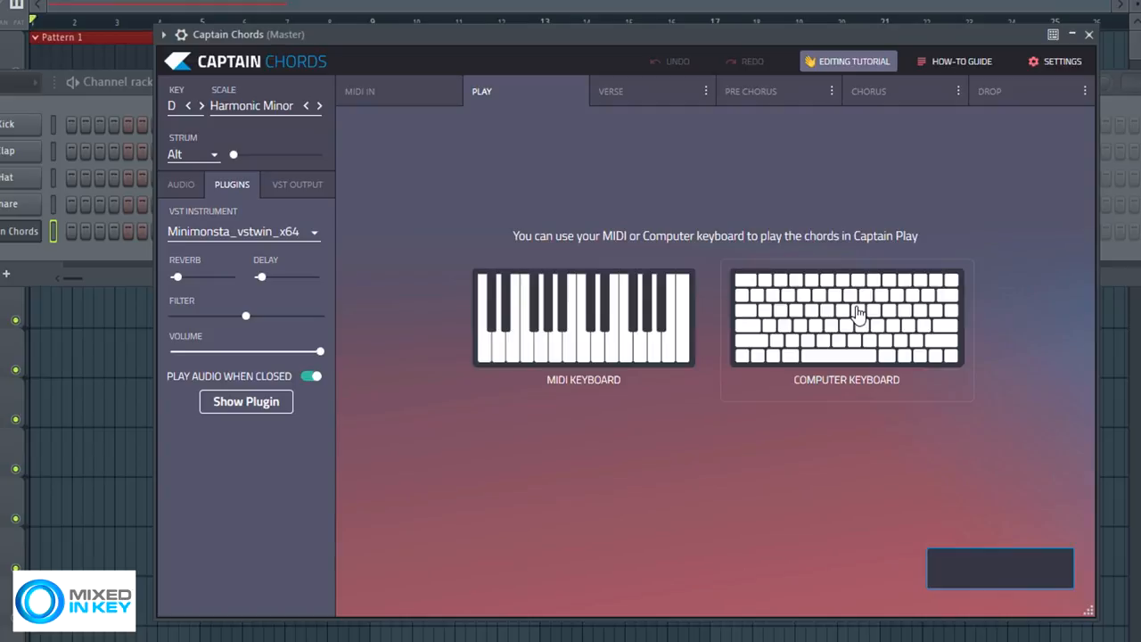
left_click(845, 318)
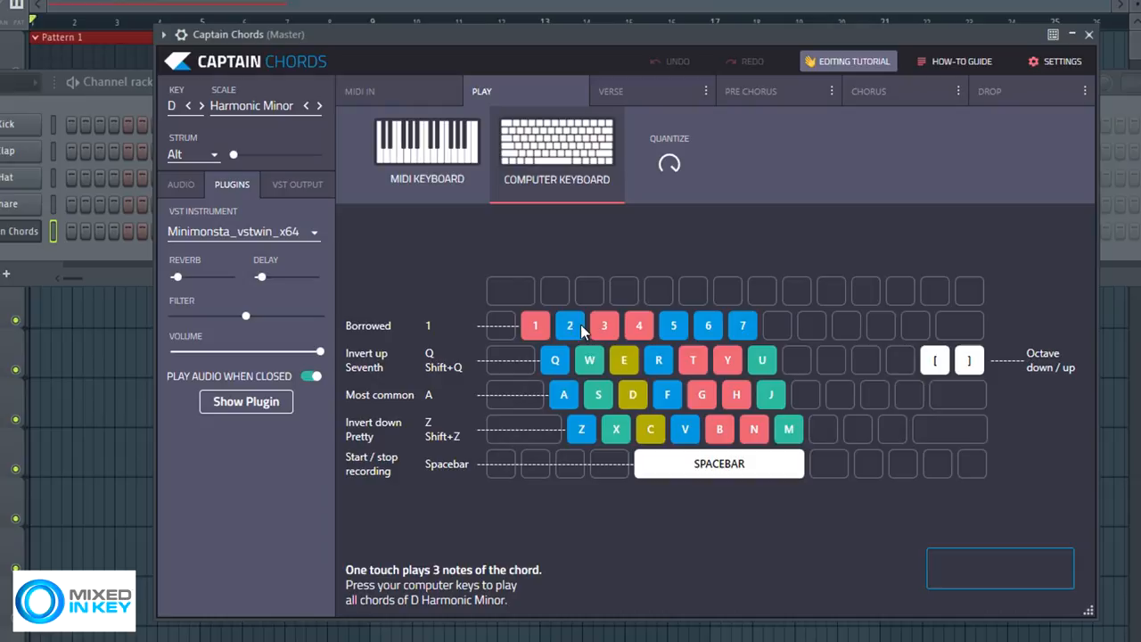
left_click(428, 151)
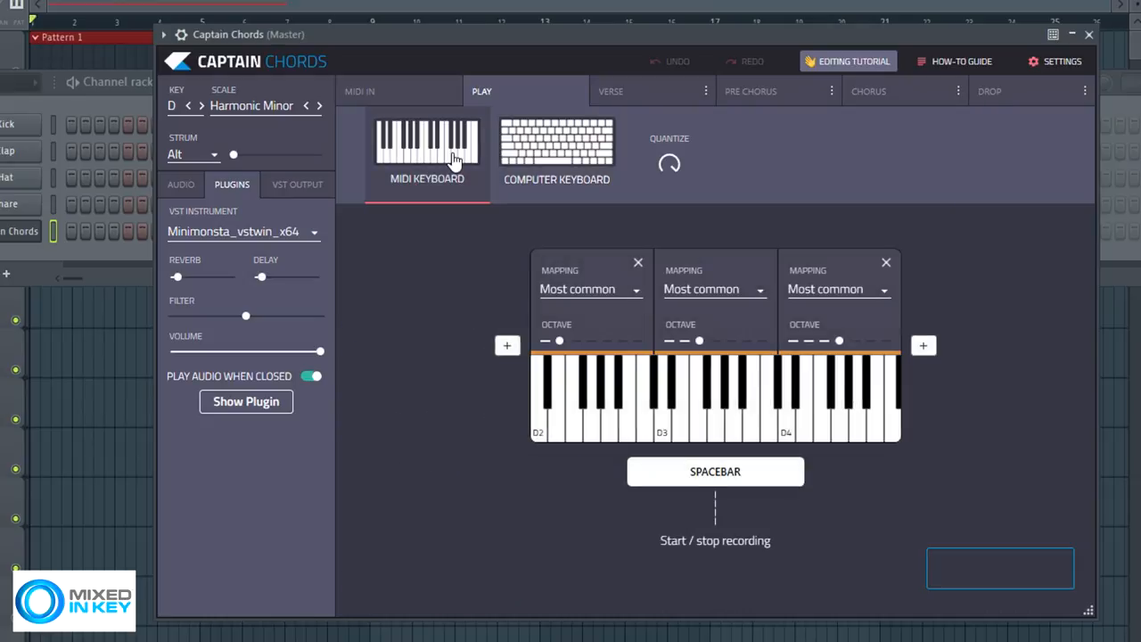
mouse_move(699, 346)
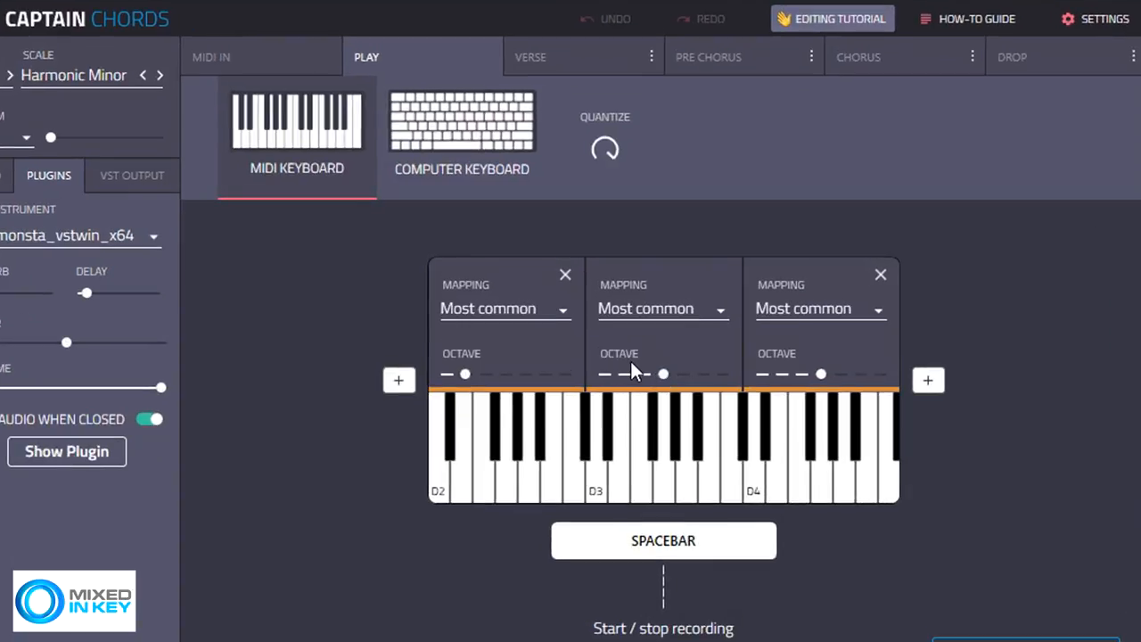
left_click_drag(464, 374, 485, 375)
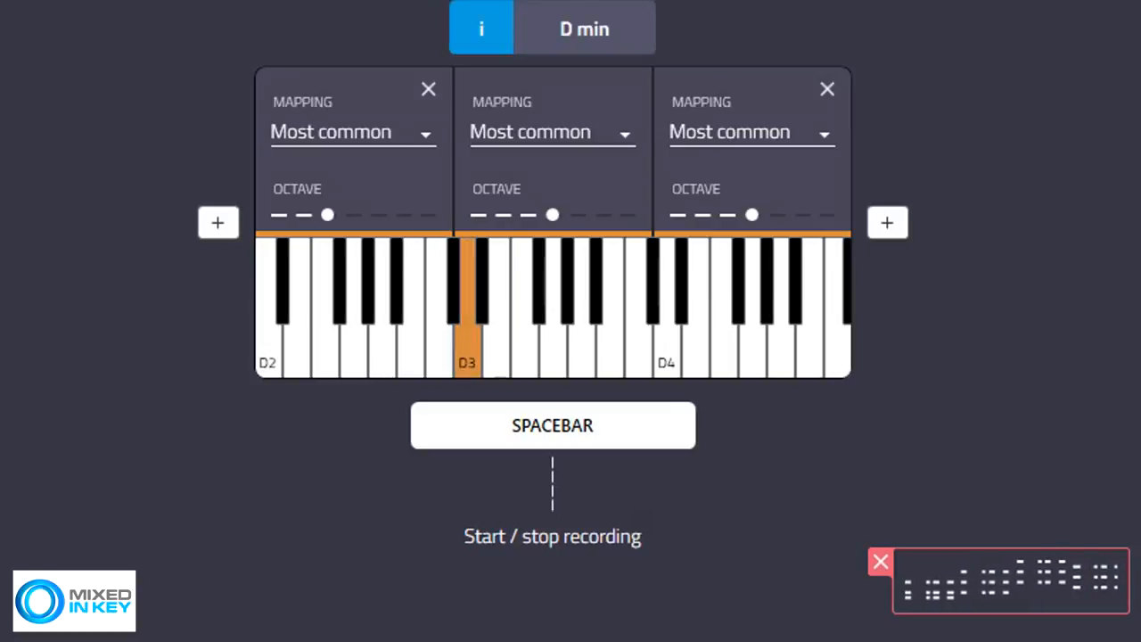
Send the recorded chord performance to Edit in Verse.
left_click(818, 581)
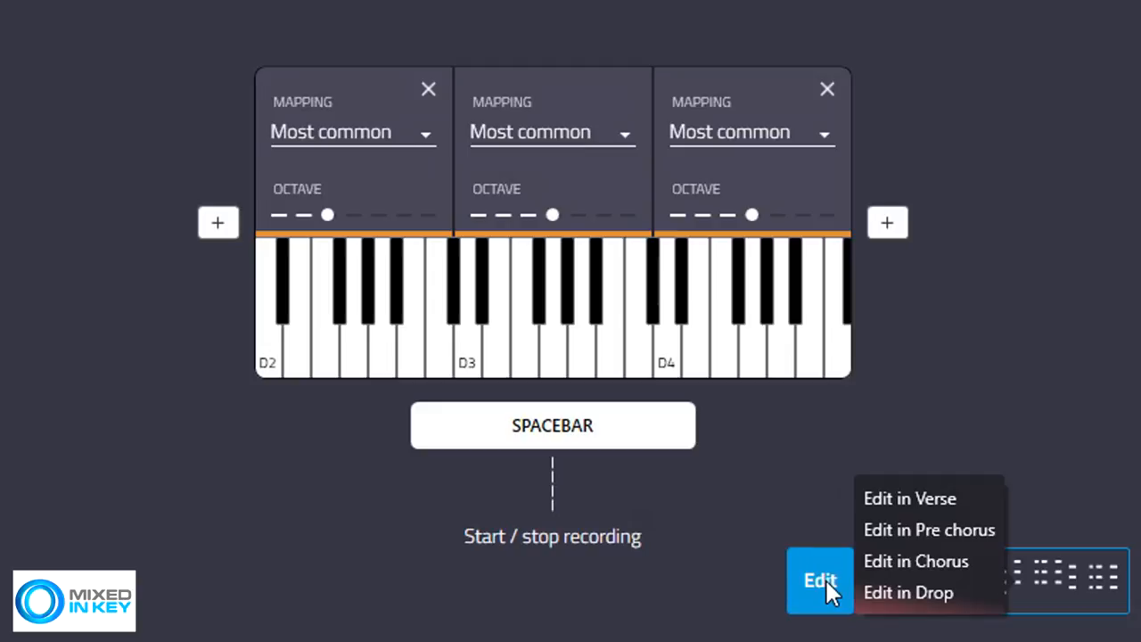
mouse_move(927, 500)
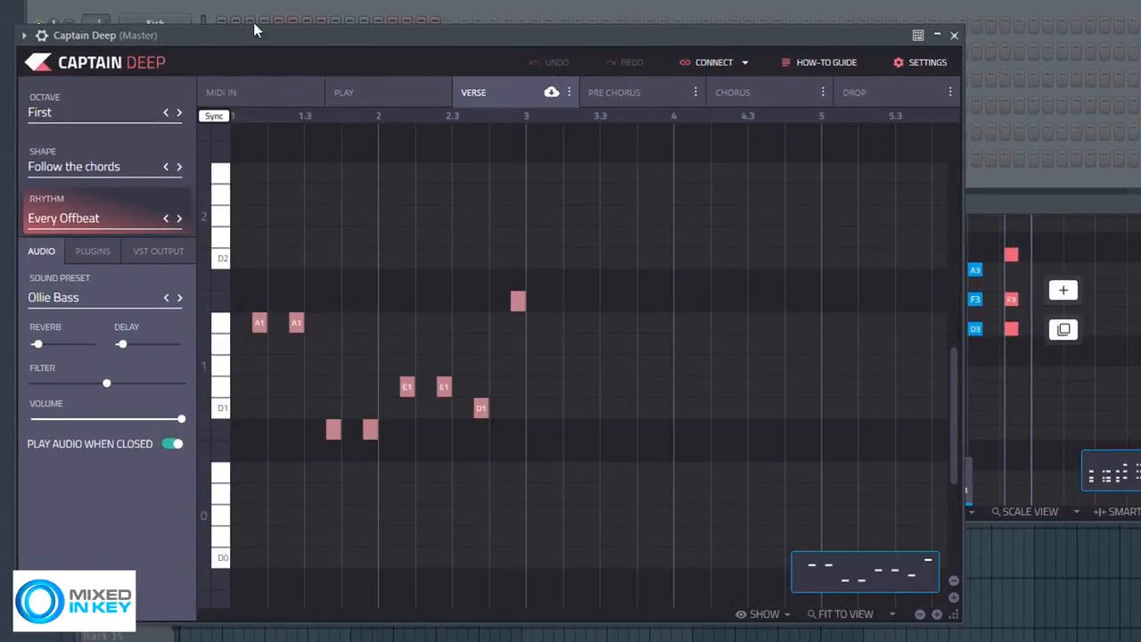
Set the bass rhythm to On Every Beat, load 808 Boom Bass, then switch rhythm to Arcade.
left_click_drag(253, 27, 605, 14)
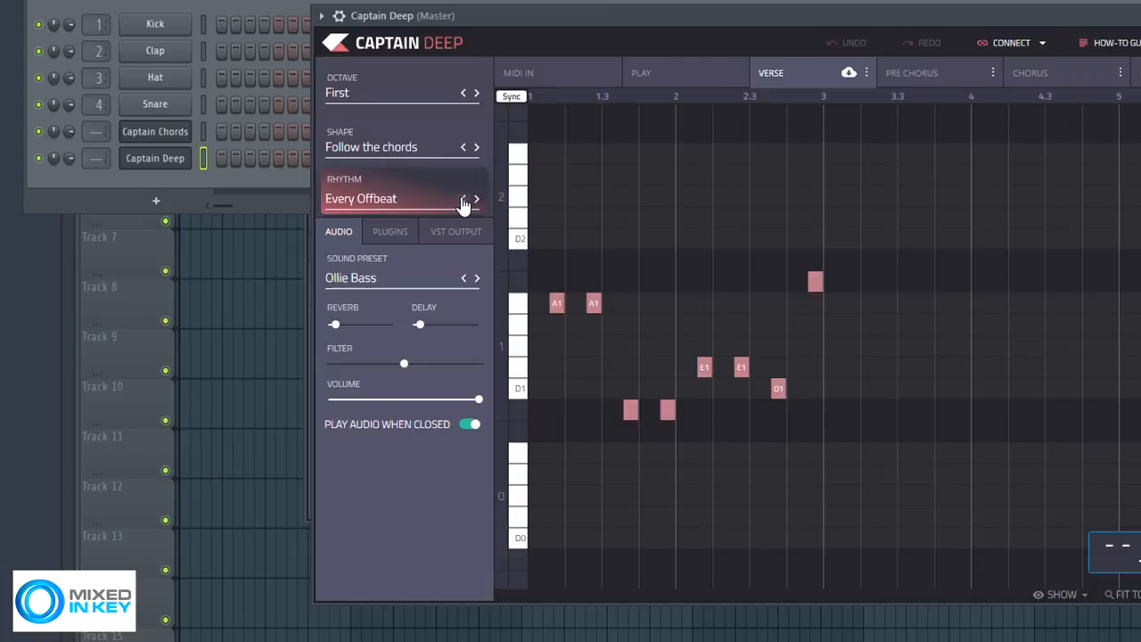
left_click(464, 198)
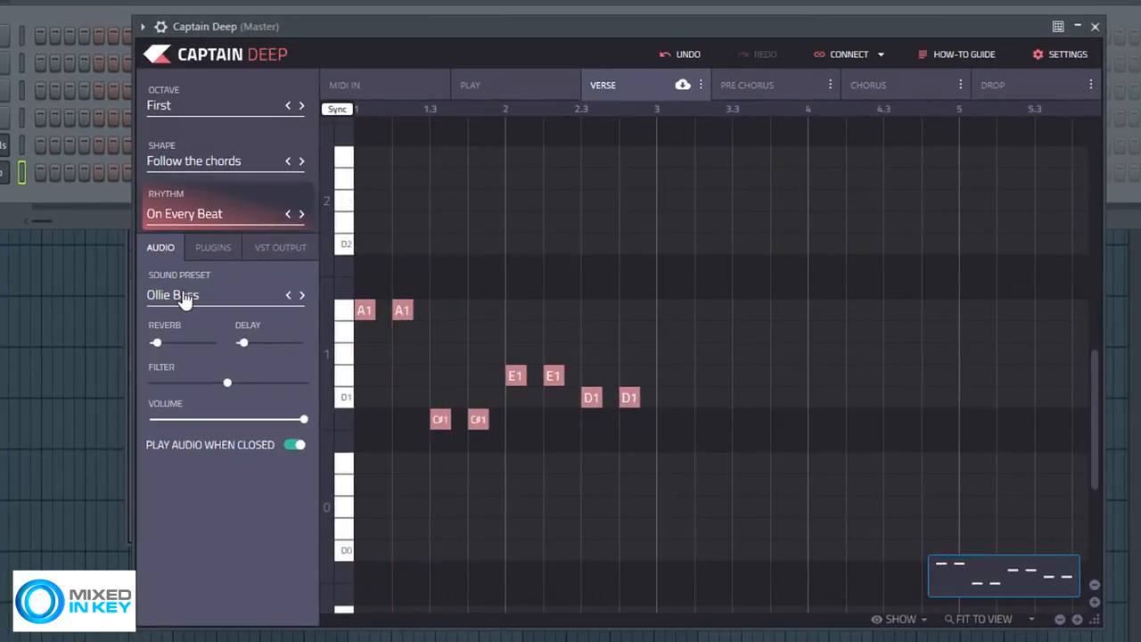
left_click(171, 294)
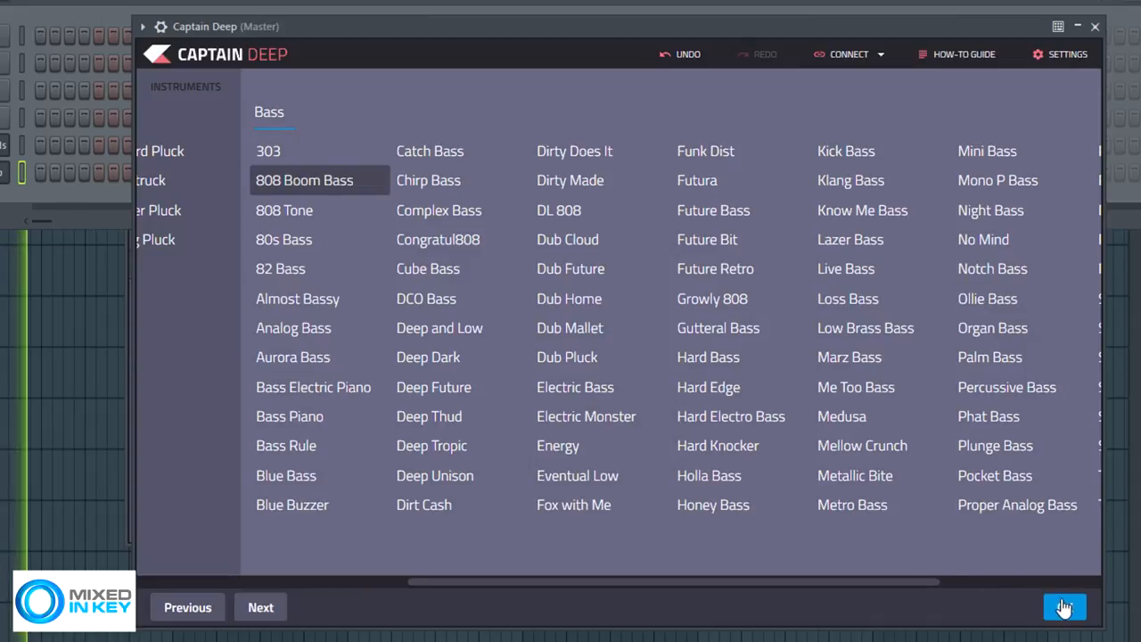
left_click(1064, 606)
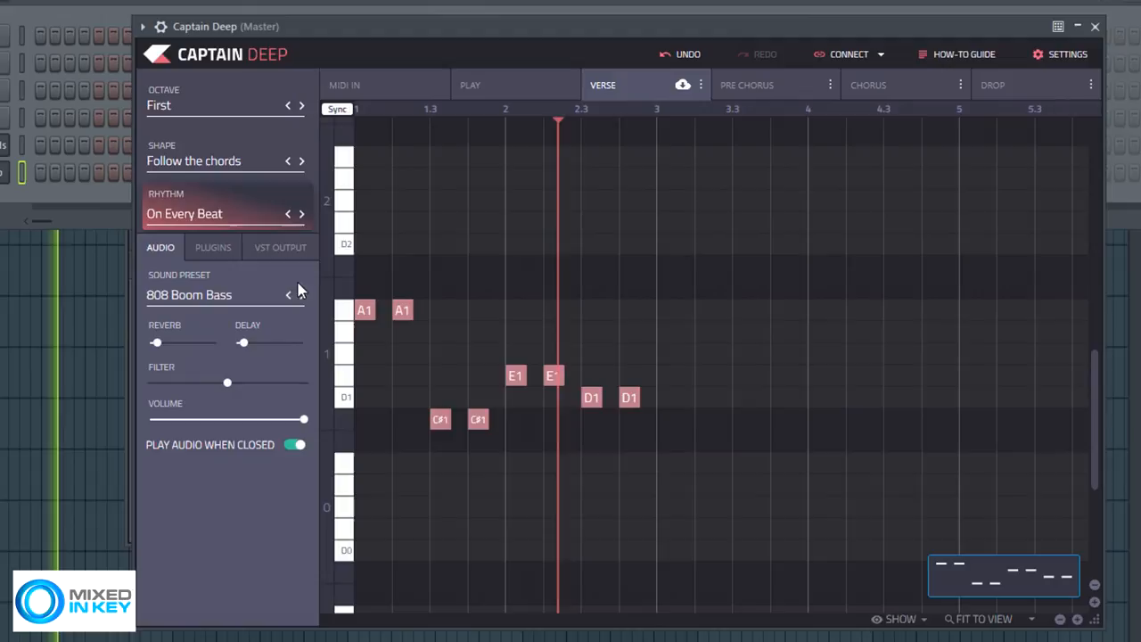
left_click(289, 214)
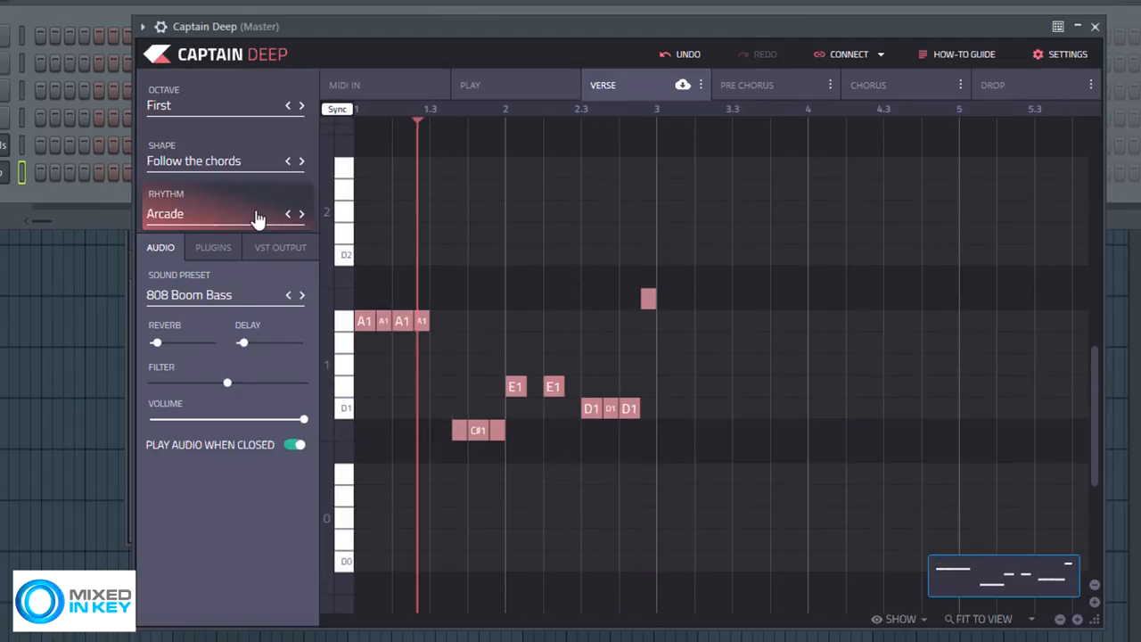
Load Trilian from the Plugins tab's Select VST list as the bass instrument.
left_click(212, 246)
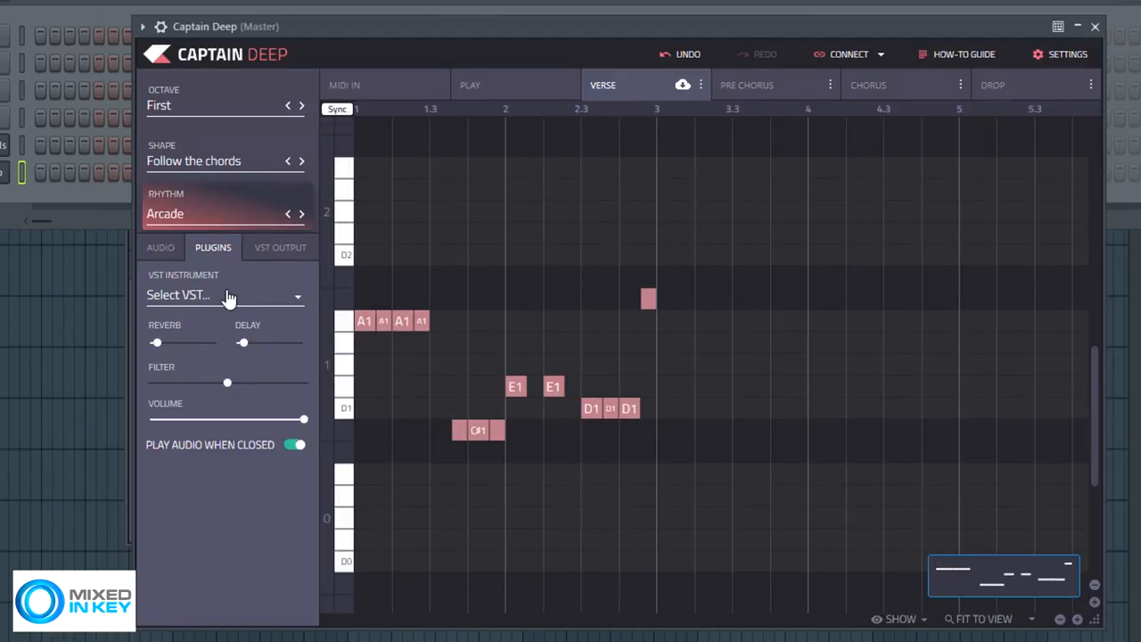
left_click(223, 294)
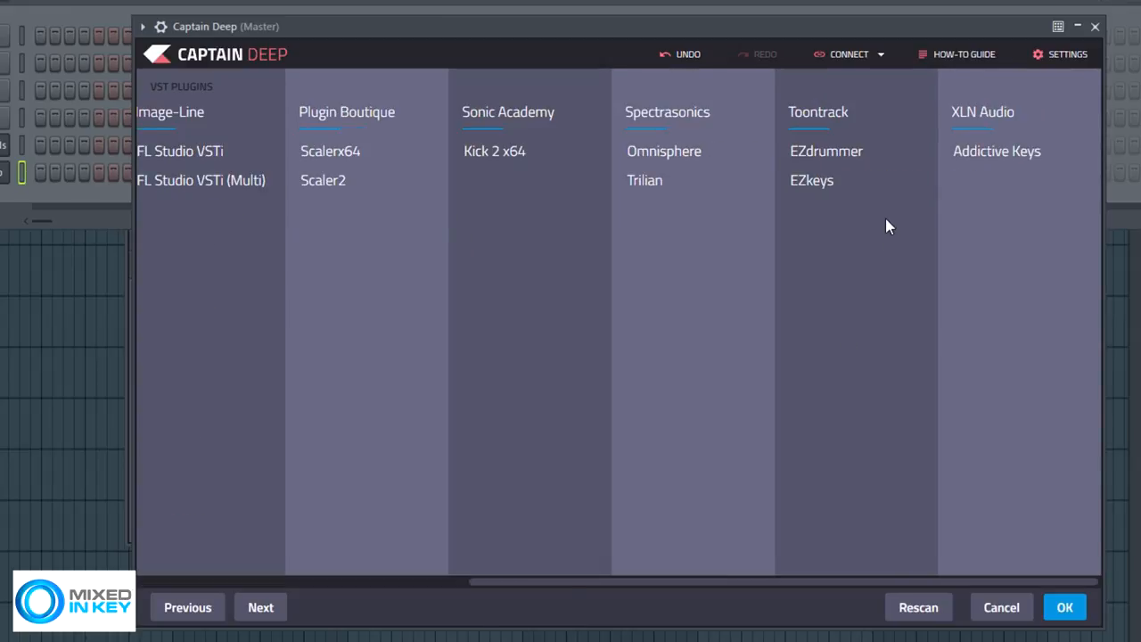
left_click(646, 180)
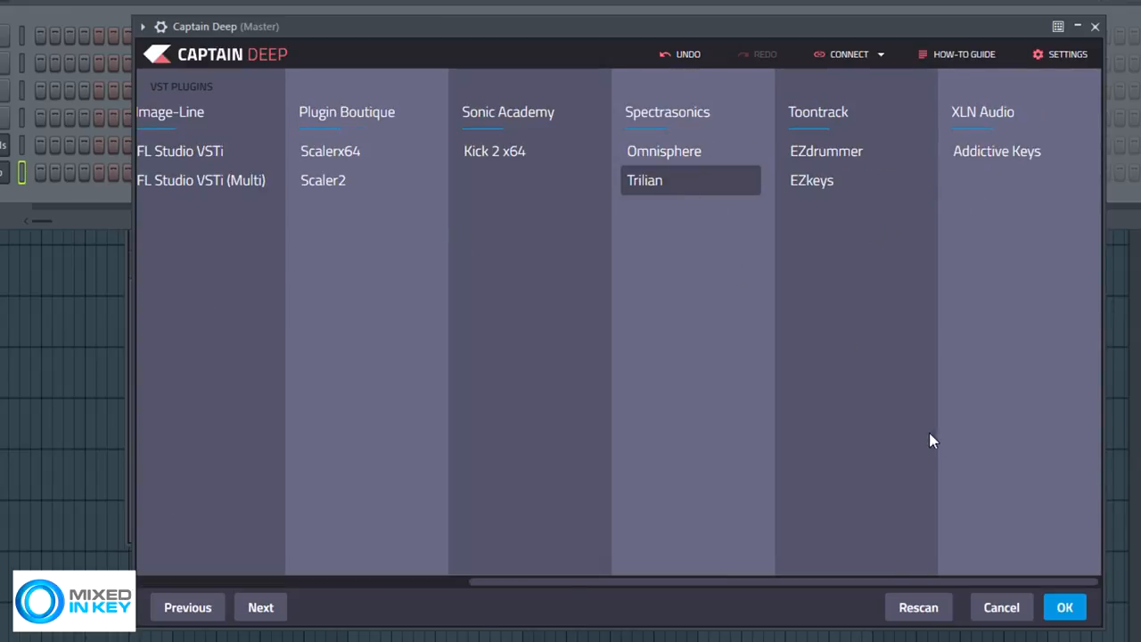
double_click(645, 180)
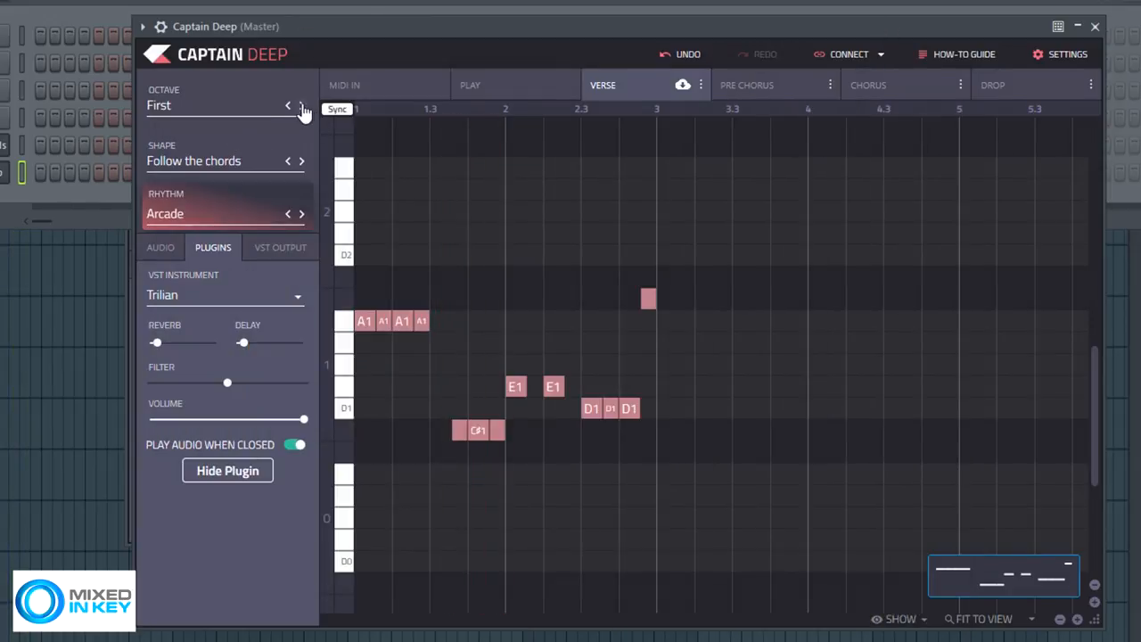
left_click(302, 106)
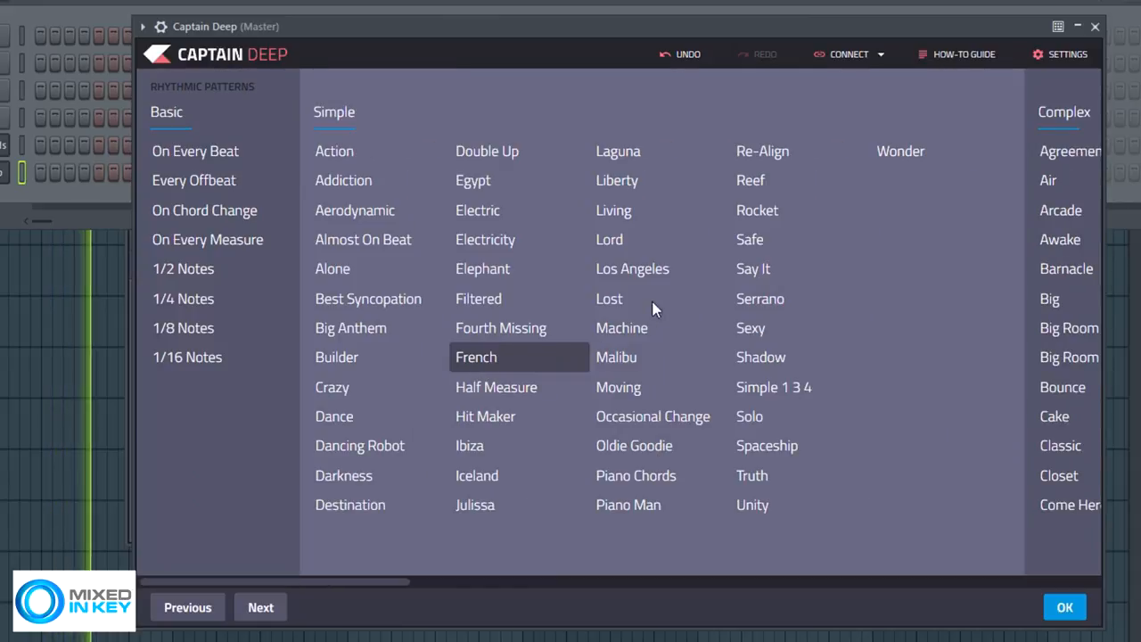
Select the Los Angeles pattern under Simple and confirm it as the bass rhythm.
left_click(631, 268)
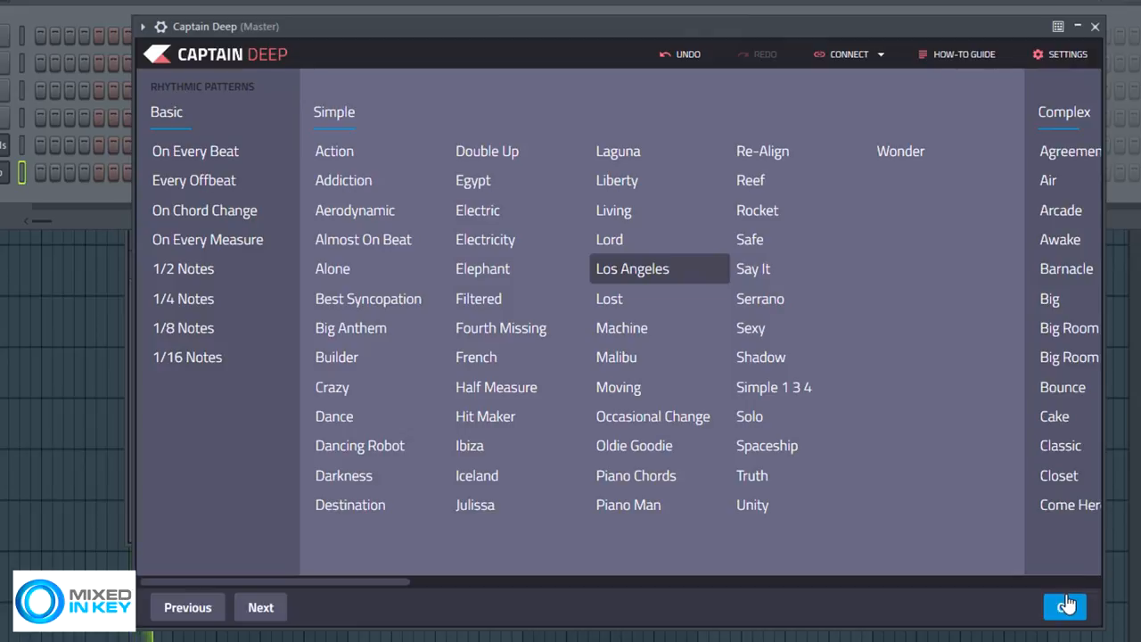
left_click(1066, 606)
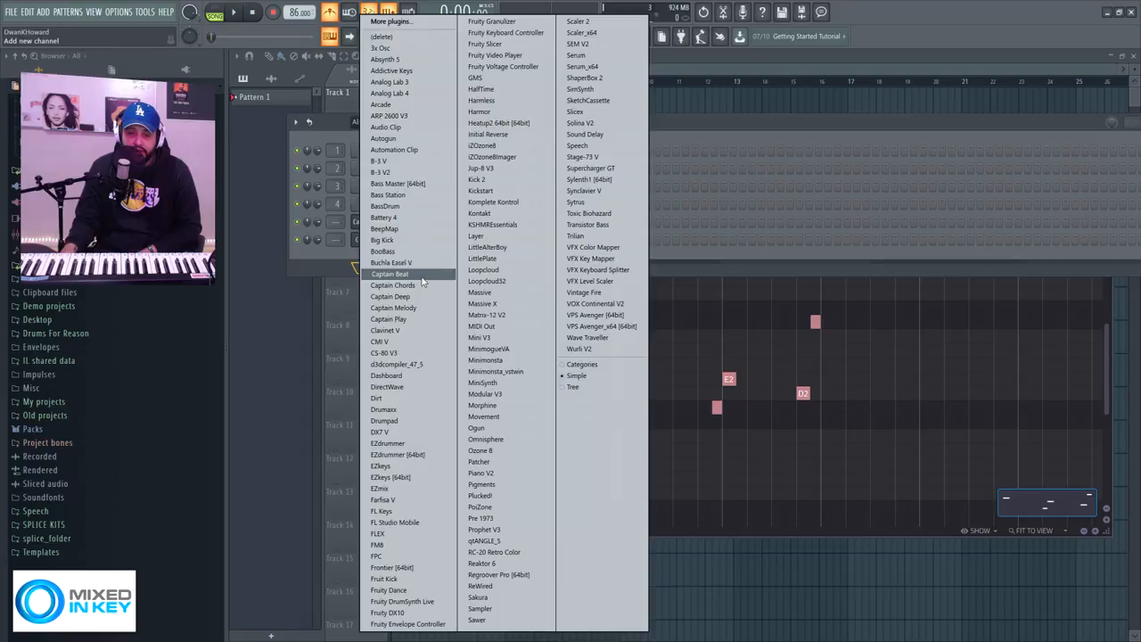
Add Captain Beat as a new channel, loading a verse drum loop with a four-on-the-floor kick.
left_click(389, 275)
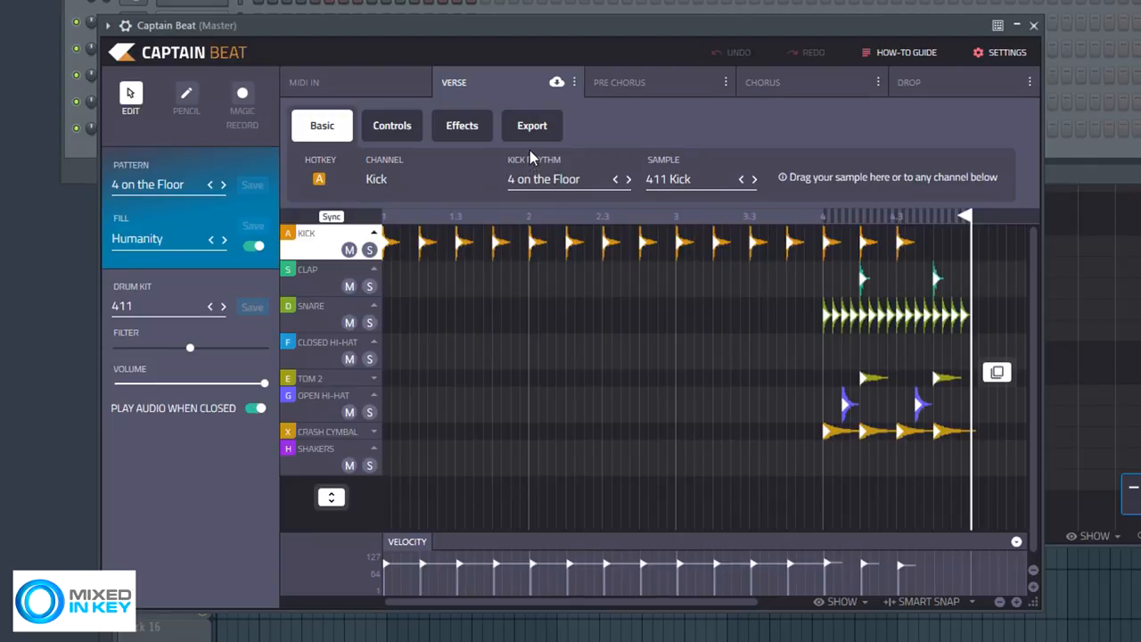
mouse_move(485, 200)
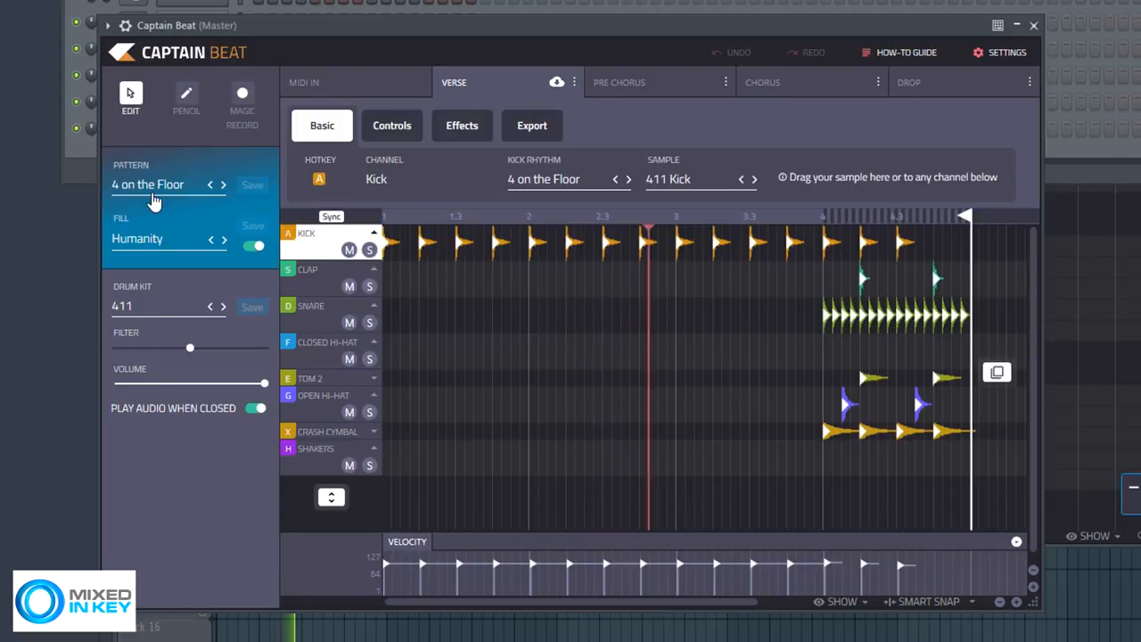
Audition Hip Hop patterns (Headlight 85, Hypnotonic 90, And Bounce 90, Stay Steady 85, Swaggle 90) and settle on The Table 90.
left_click(146, 184)
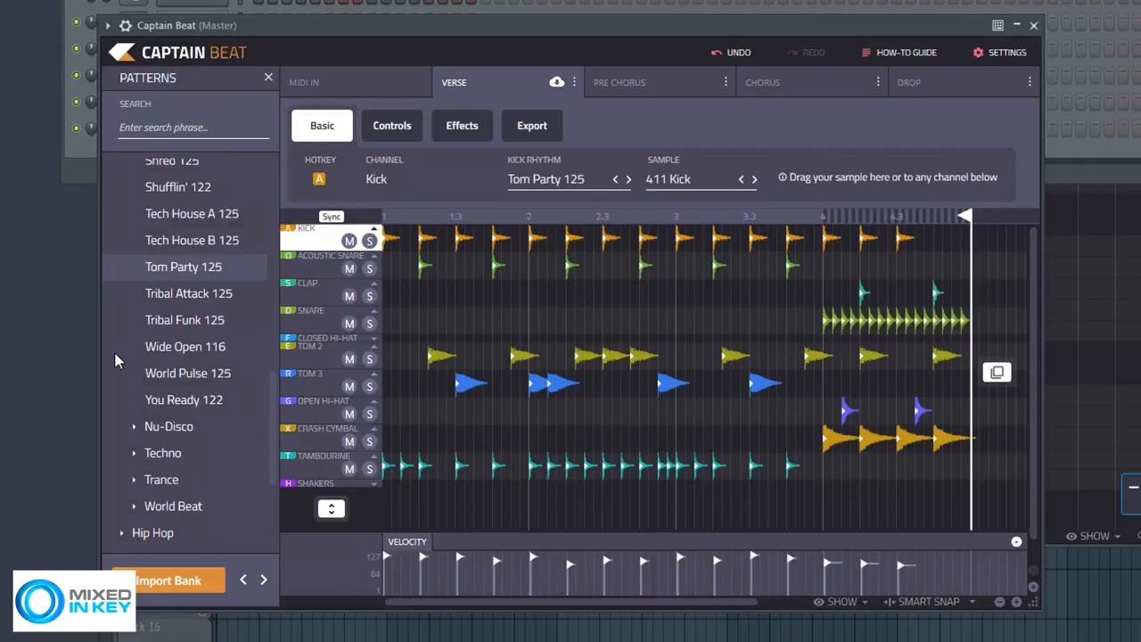
scroll("down", 3)
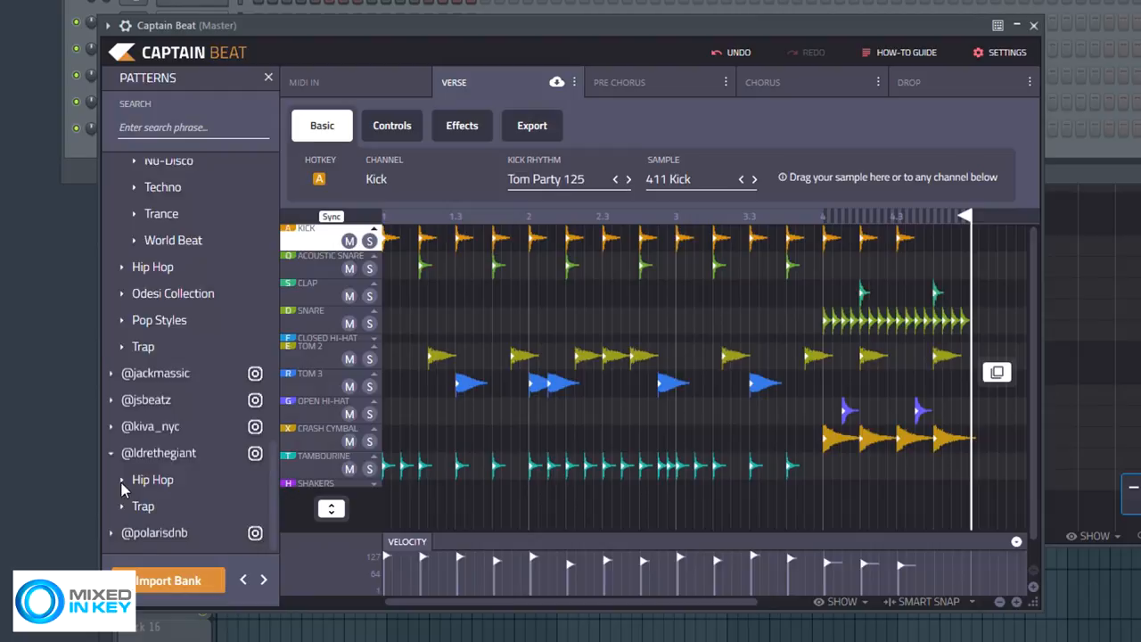
left_click(121, 478)
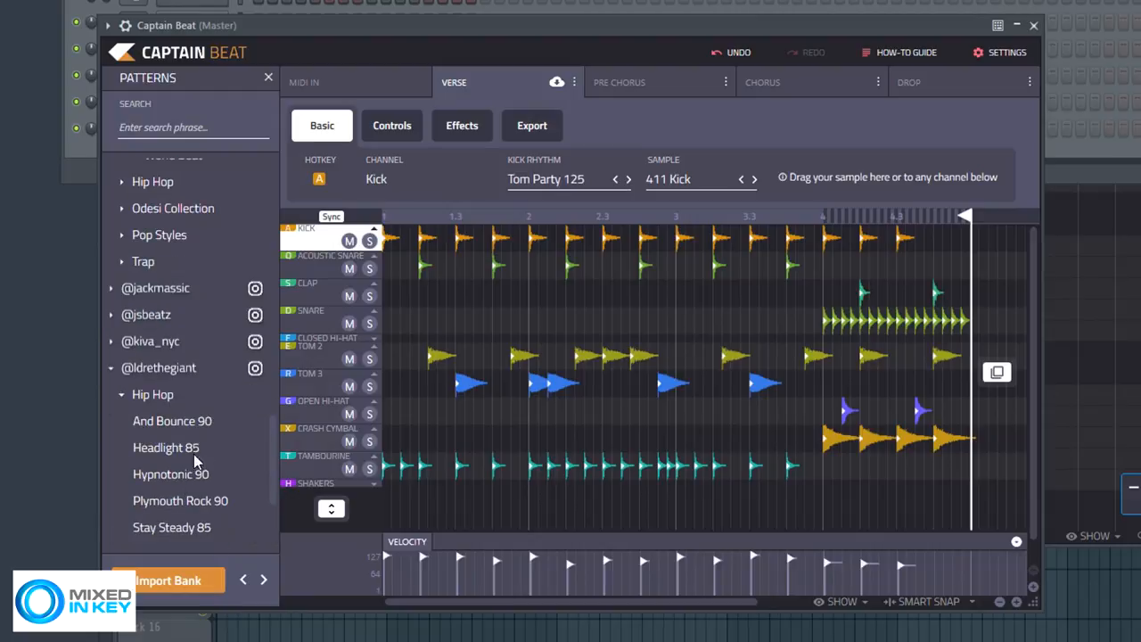
left_click(166, 445)
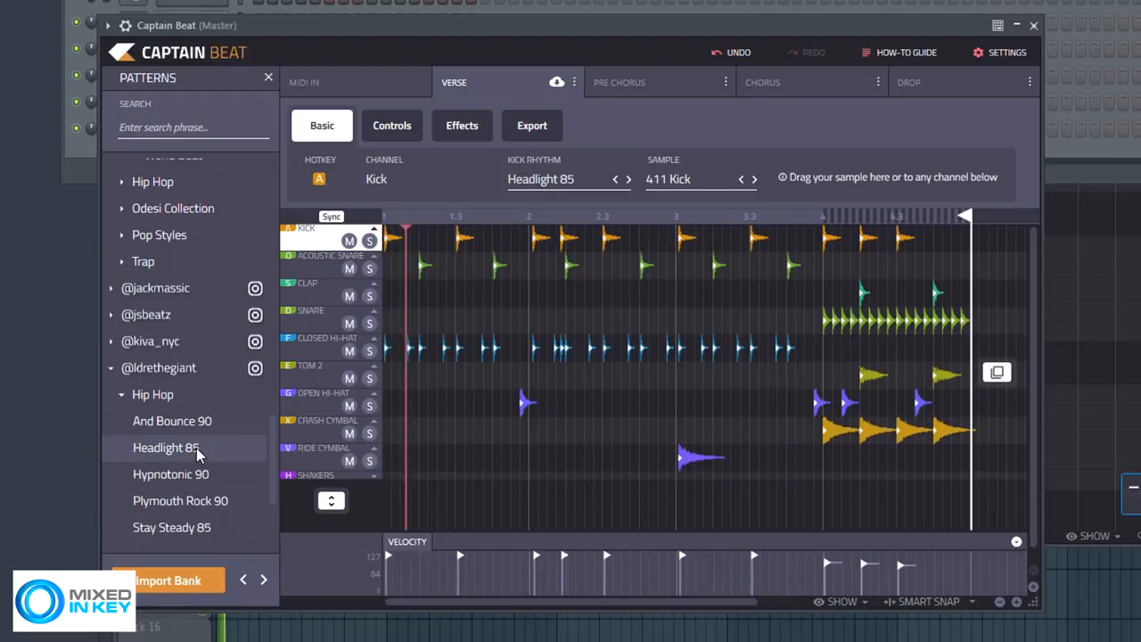
left_click(171, 474)
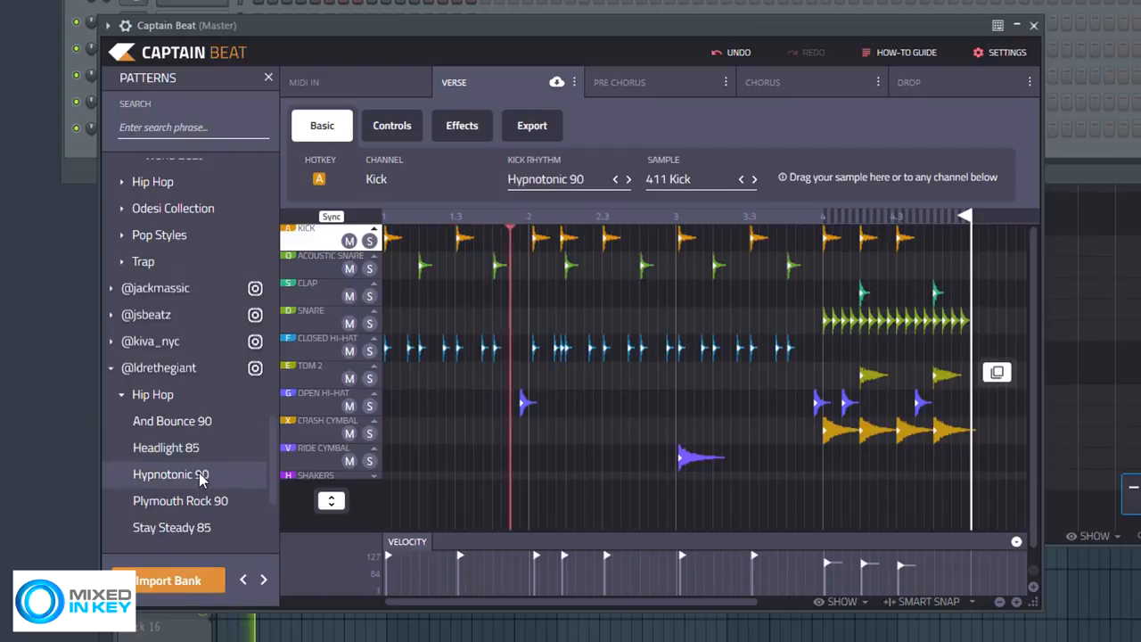
left_click(171, 420)
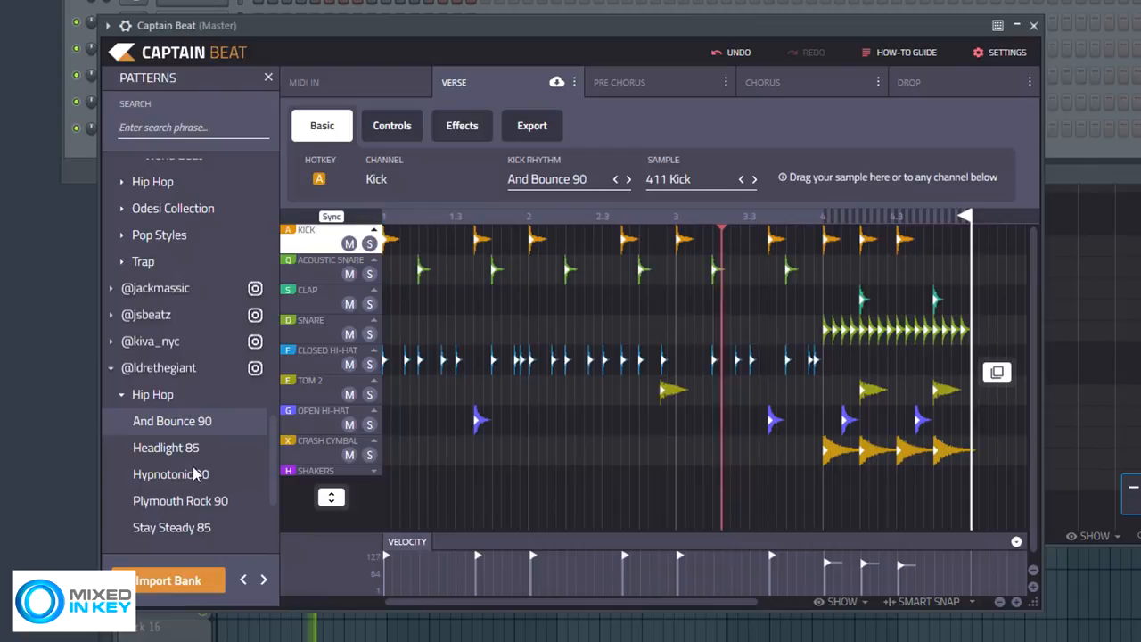
left_click(171, 357)
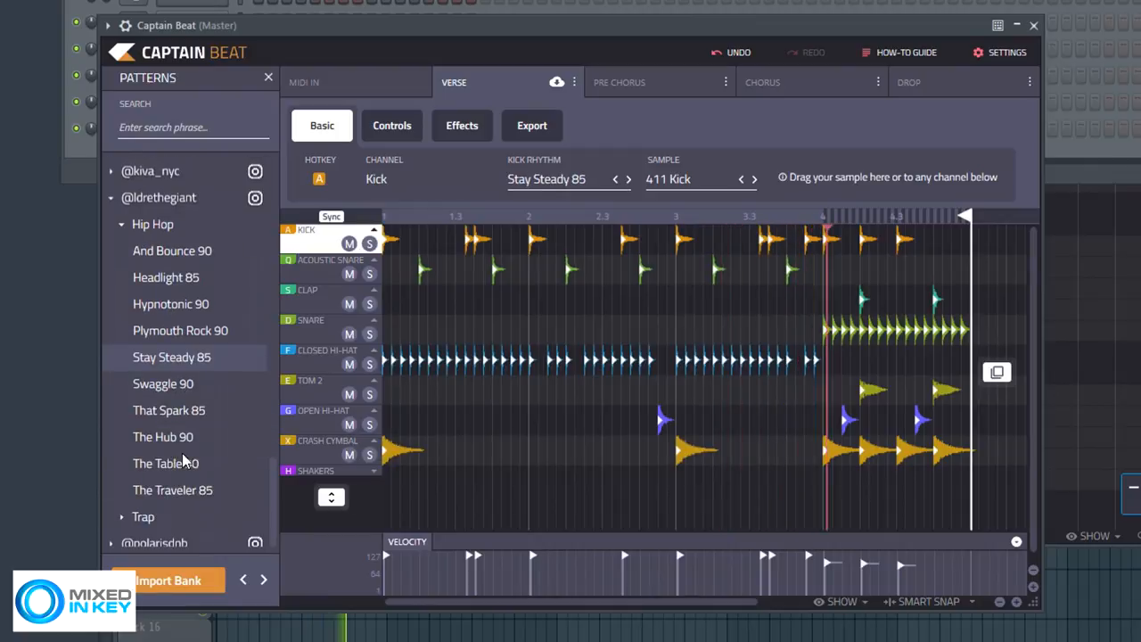
left_click(164, 383)
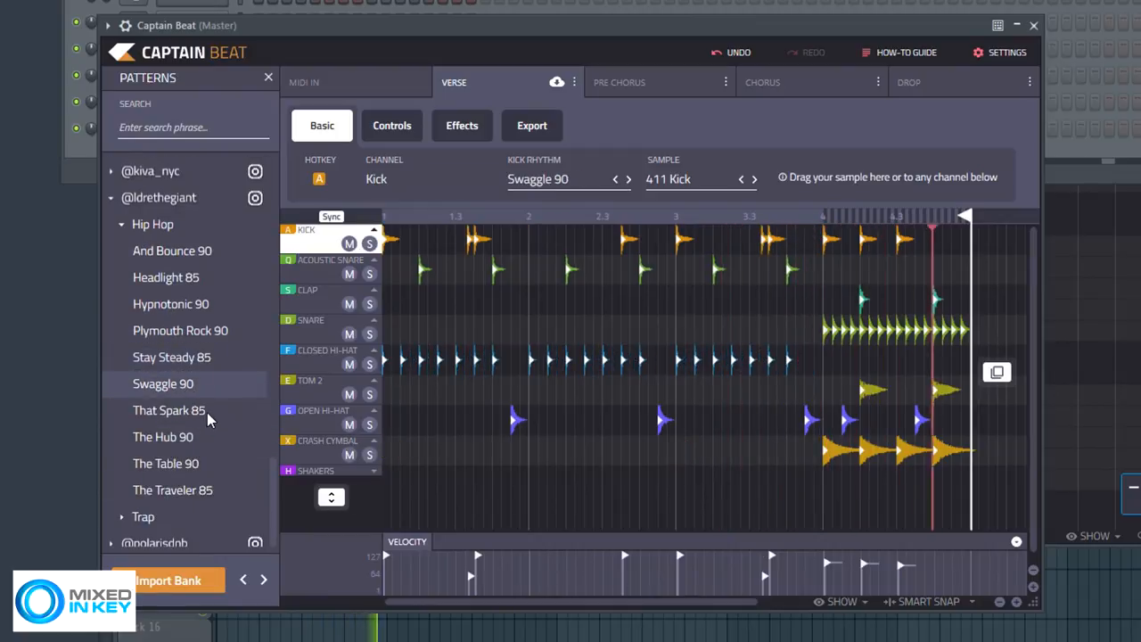
left_click(165, 463)
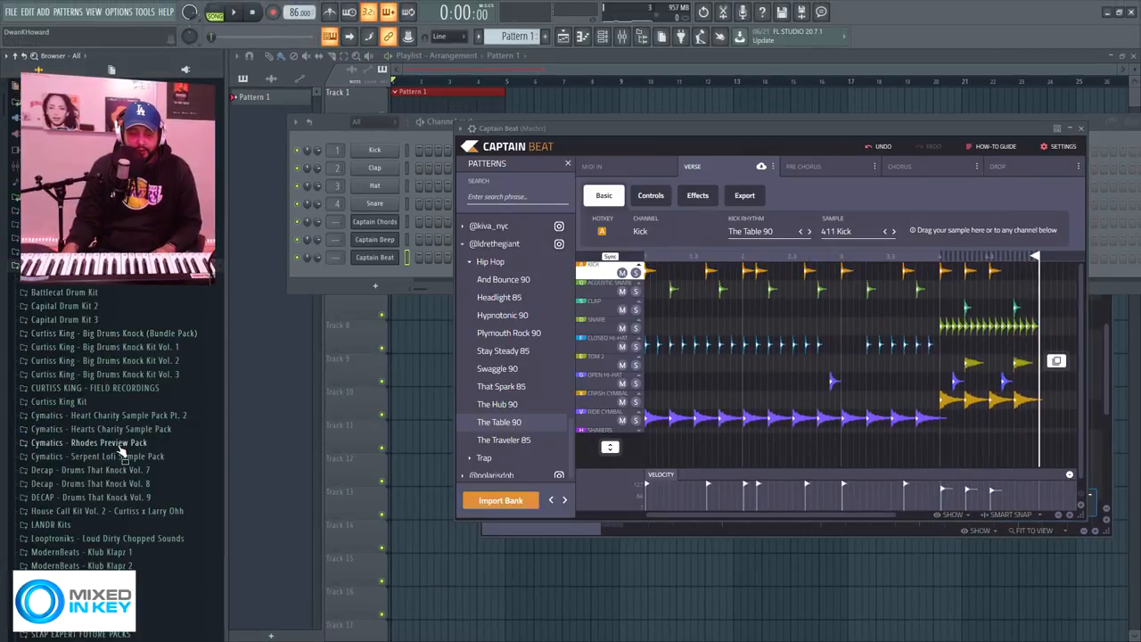
Browse the Vybe Beatz Soundkit 3 Kick folder to swap in the Kick - Fye sample.
scroll("down", 3)
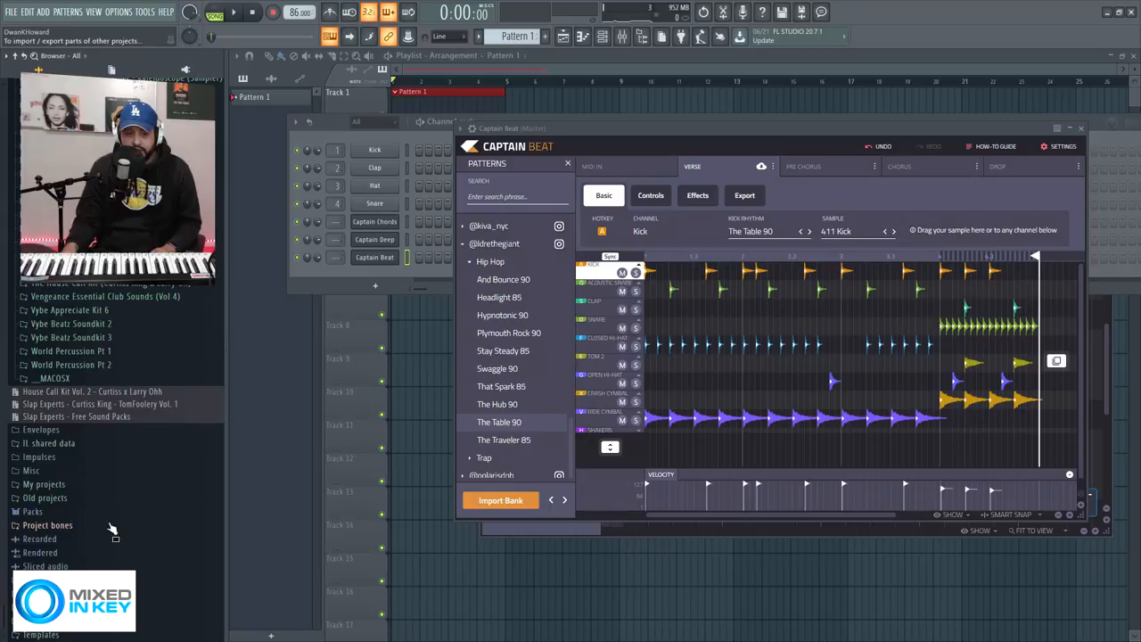
left_click(71, 337)
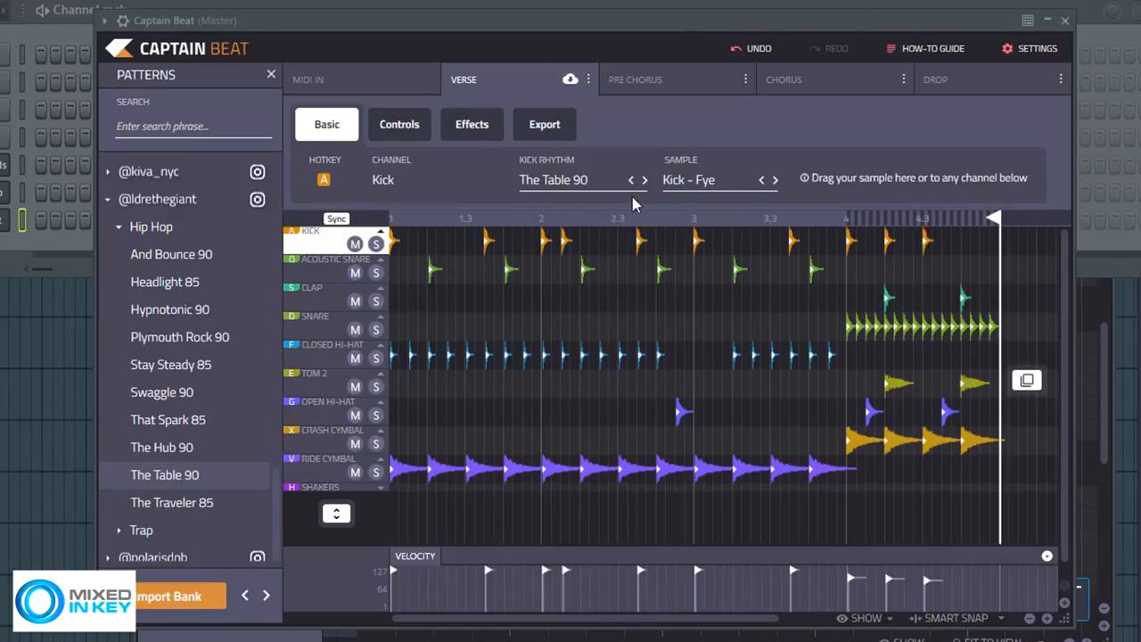
mouse_move(526, 139)
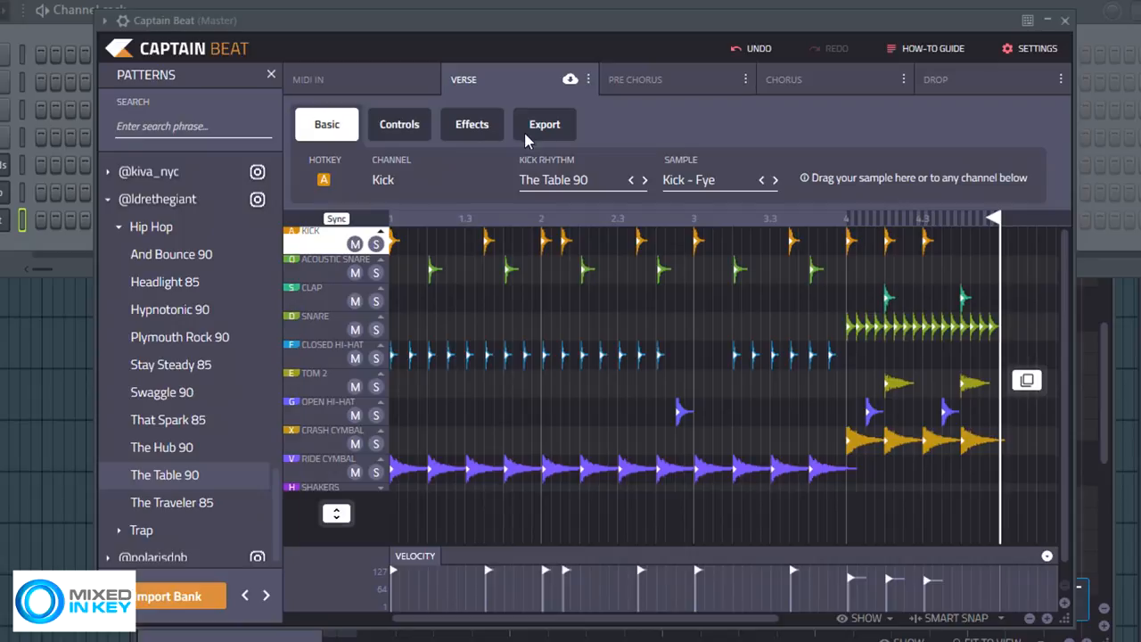
Show Captain Beat's Export options for dragging out the master audio.
left_click(546, 125)
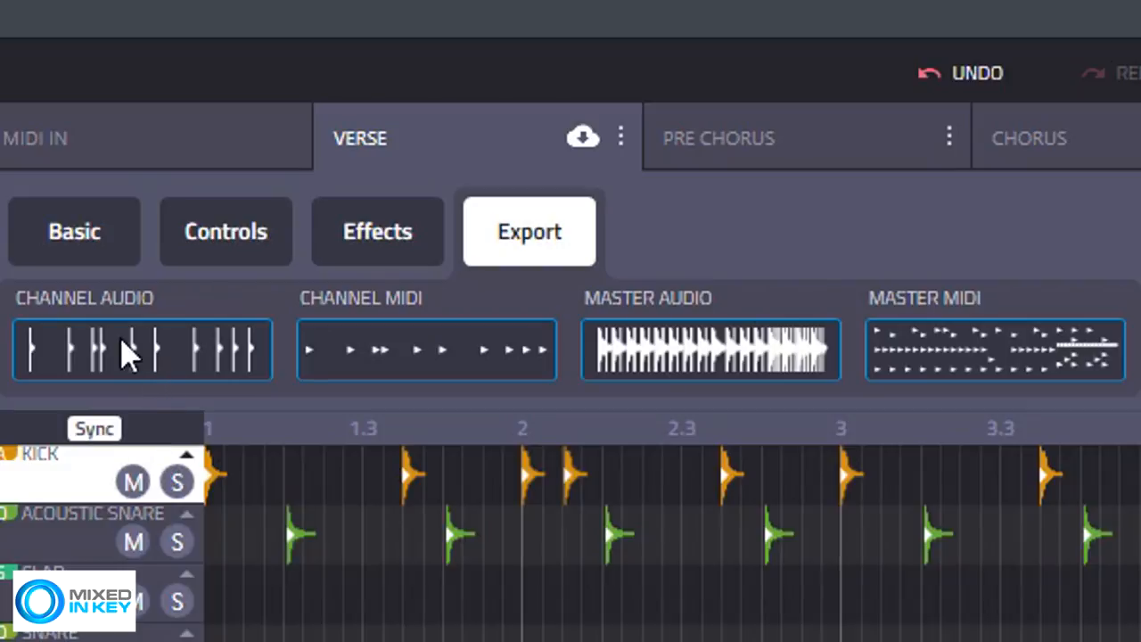
mouse_move(656, 410)
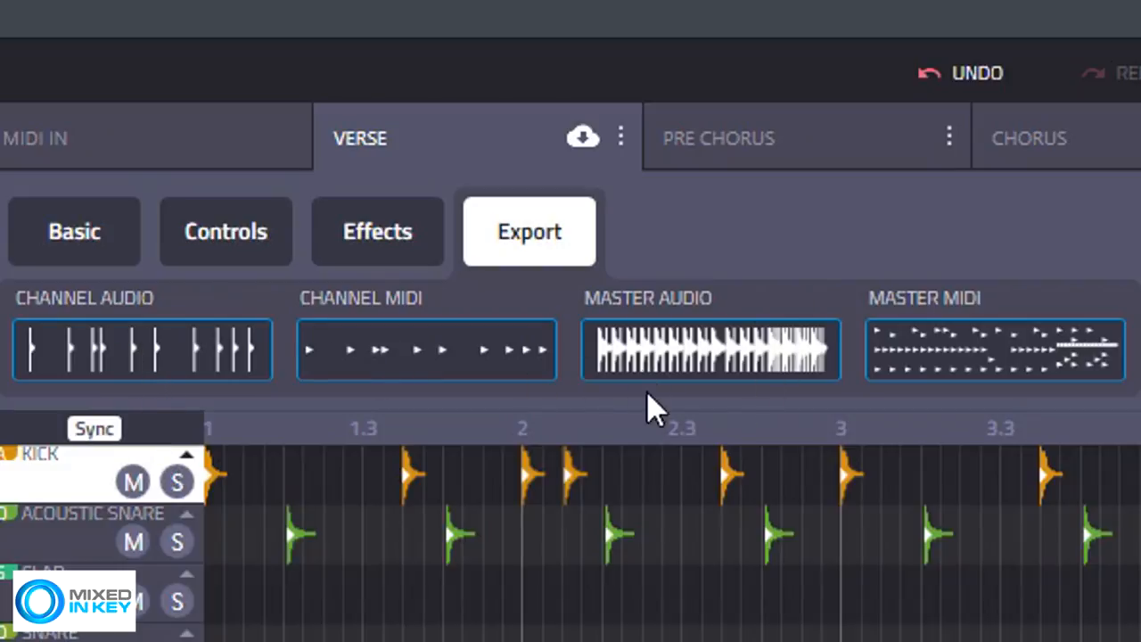
mouse_move(674, 353)
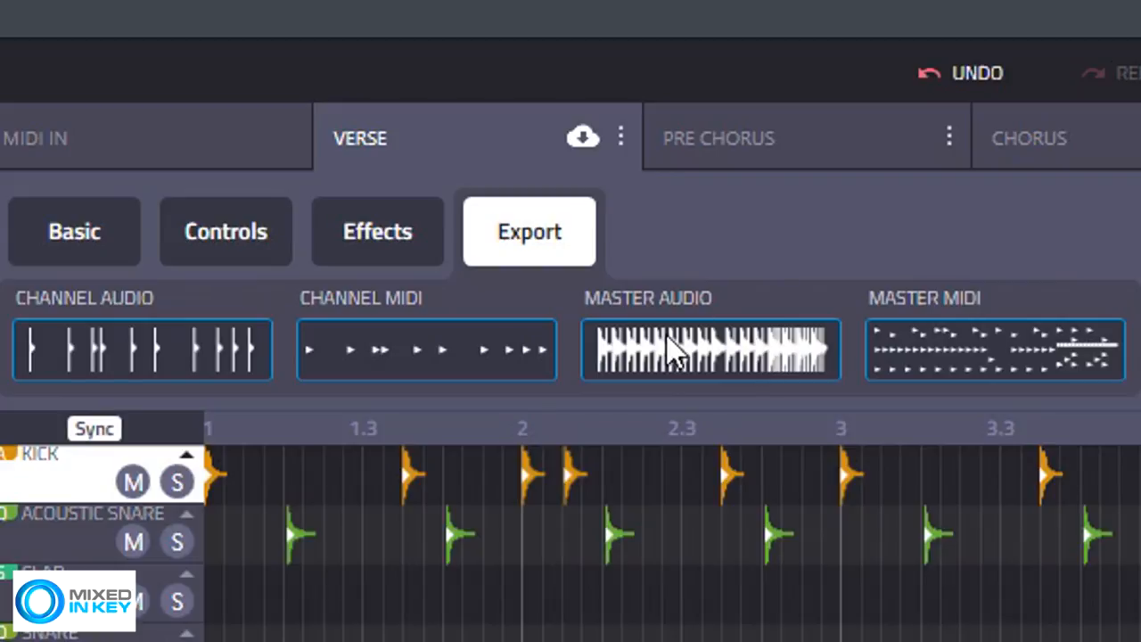
mouse_move(758, 374)
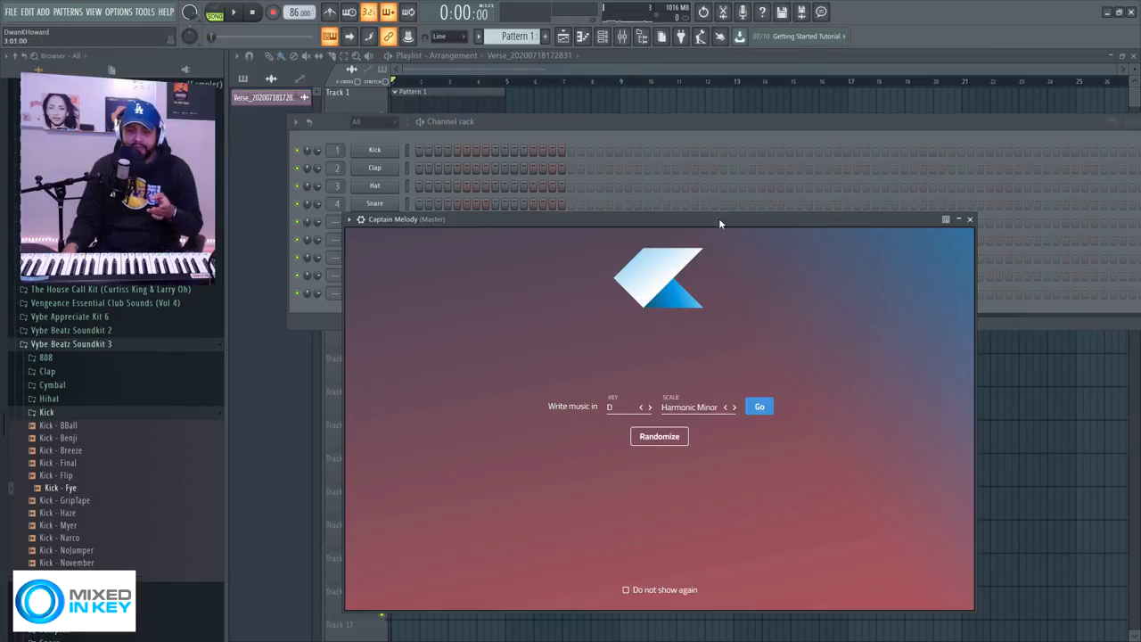
Add Captain Play as a new channel and continue in D Harmonic Minor.
left_click(759, 407)
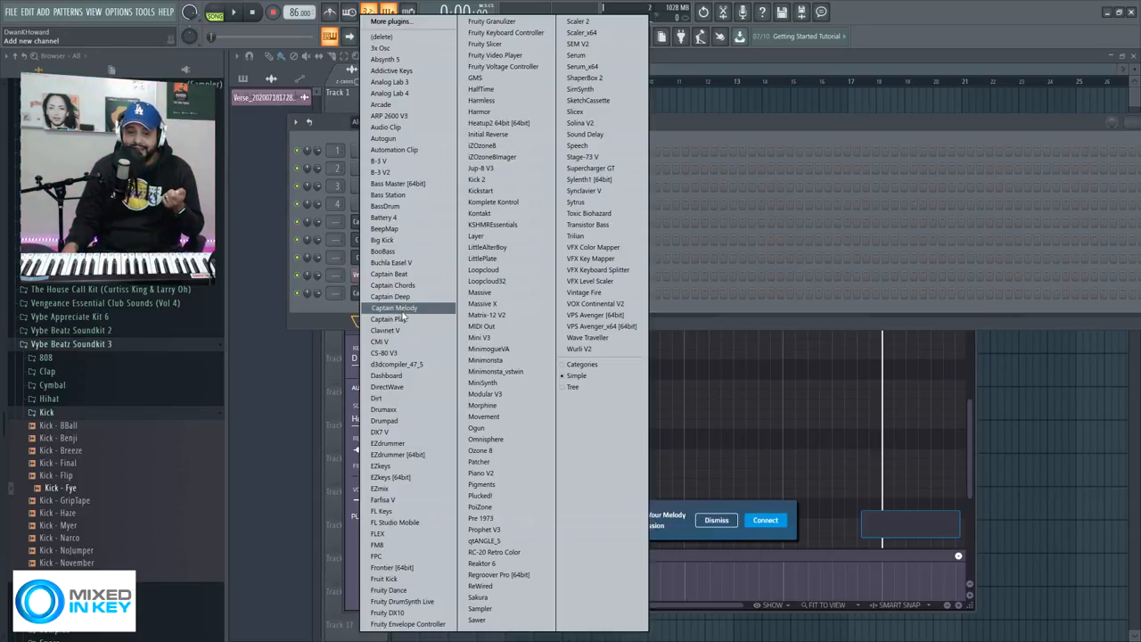
left_click(392, 317)
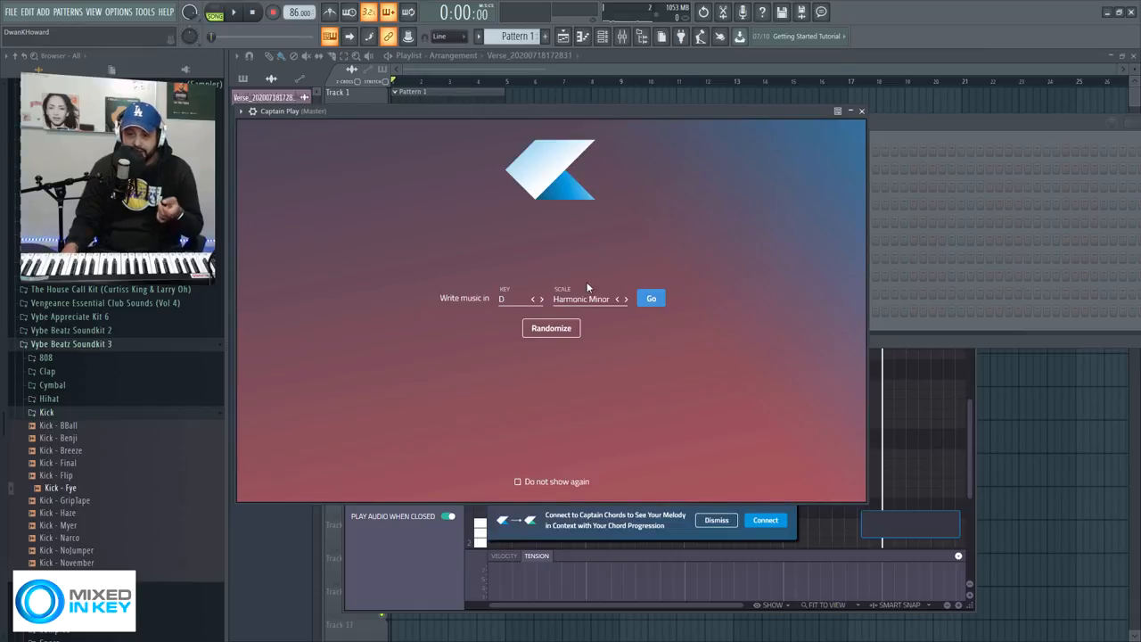
left_click(651, 298)
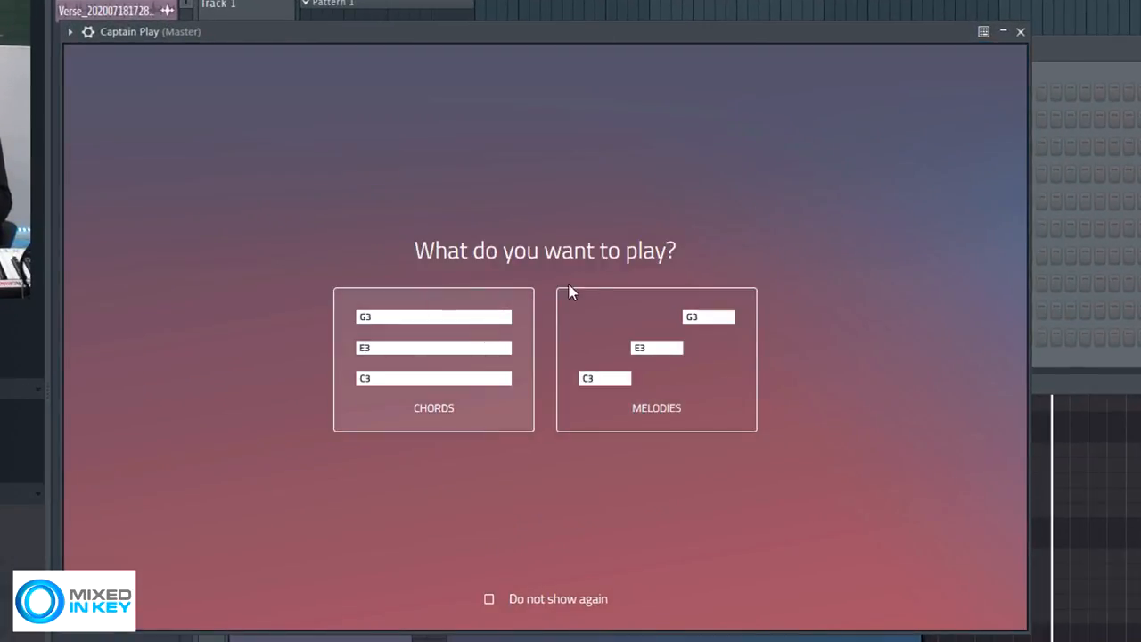
mouse_move(639, 346)
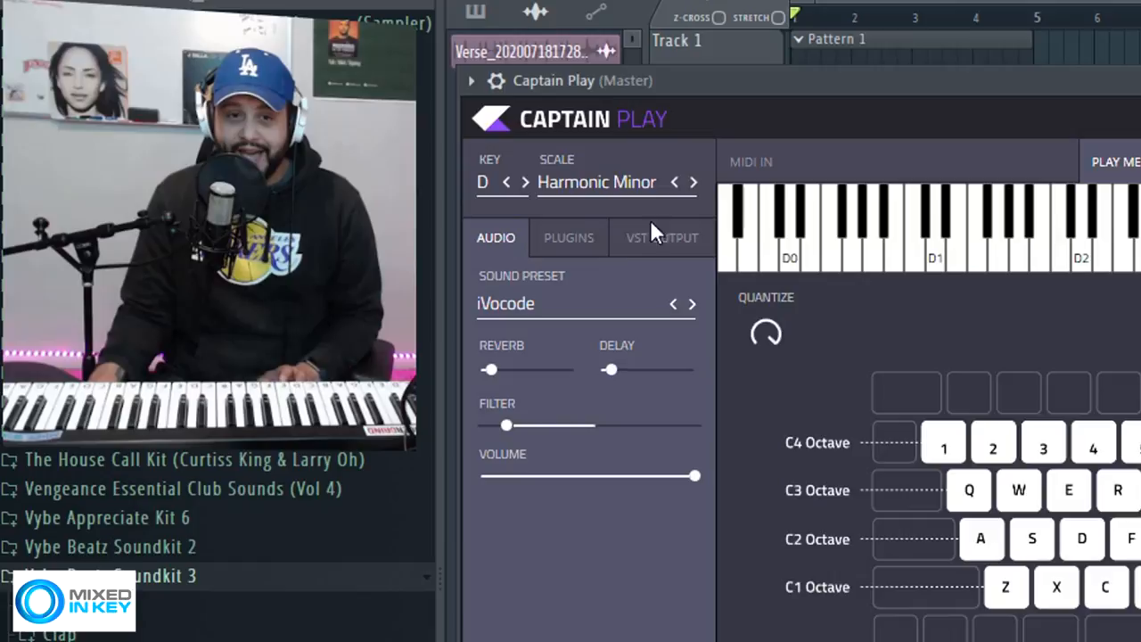
mouse_move(738, 249)
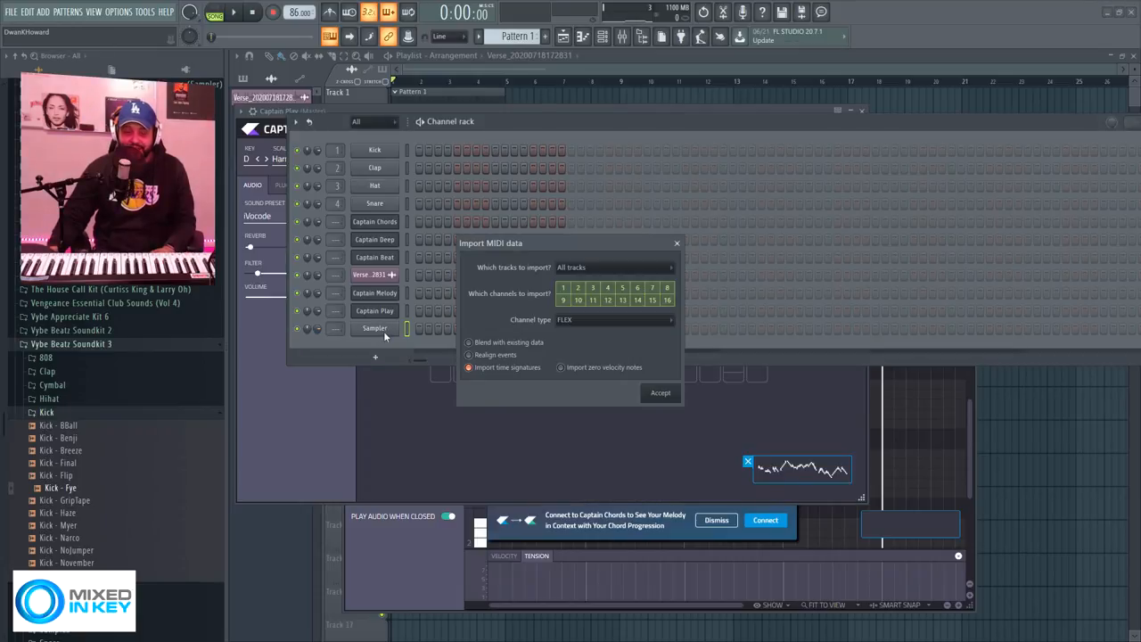
Accept the Import MIDI data dialog to bring the played melody in as a Verse channel.
left_click(660, 392)
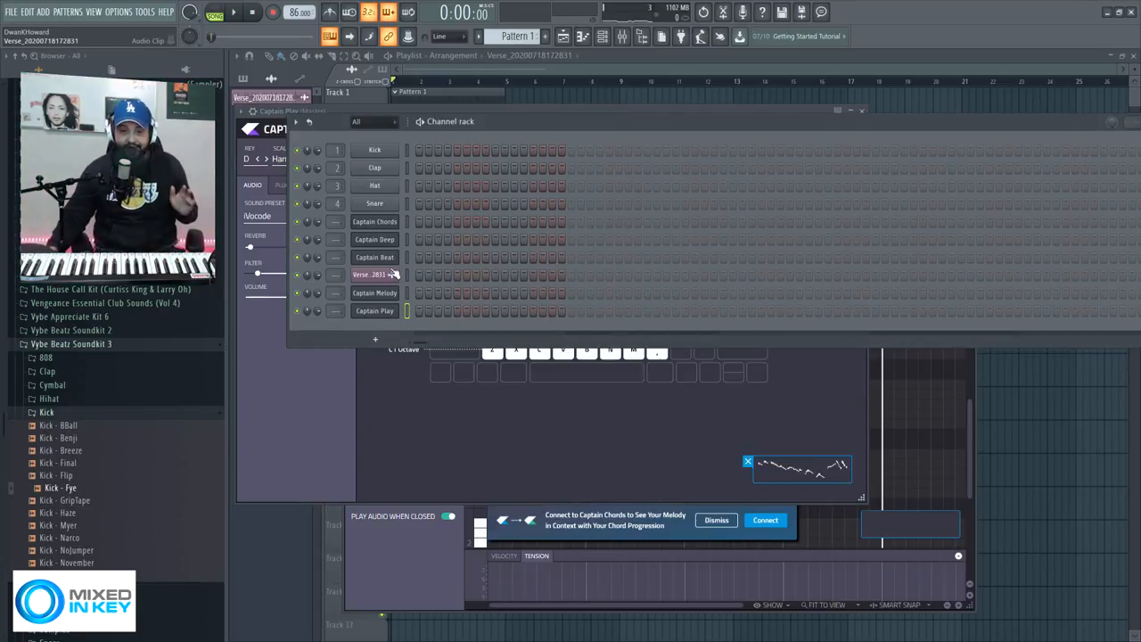